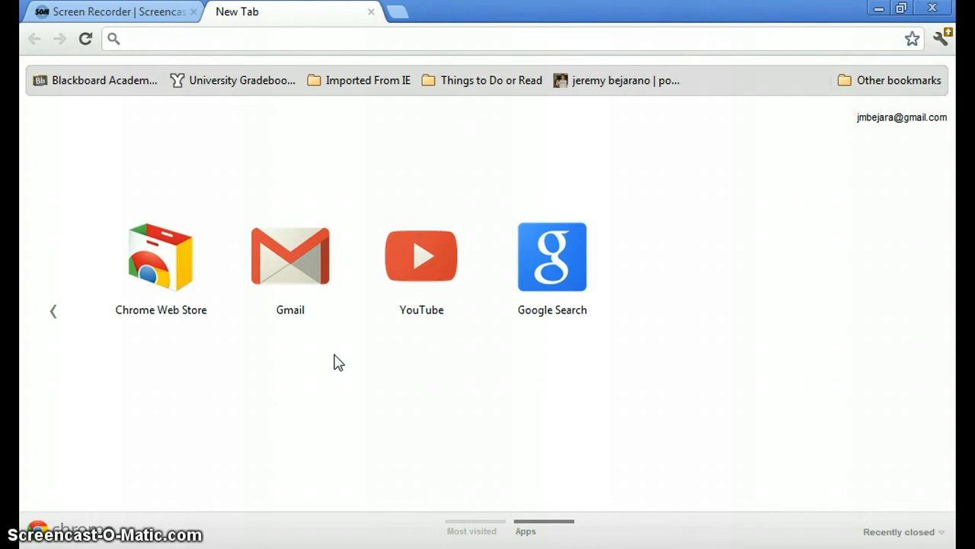
Search Google for 'fulton supercomputer' and open the Fulton Supercomputing Lab result.
{"action": "left_click", "coordinate": [305, 39]}
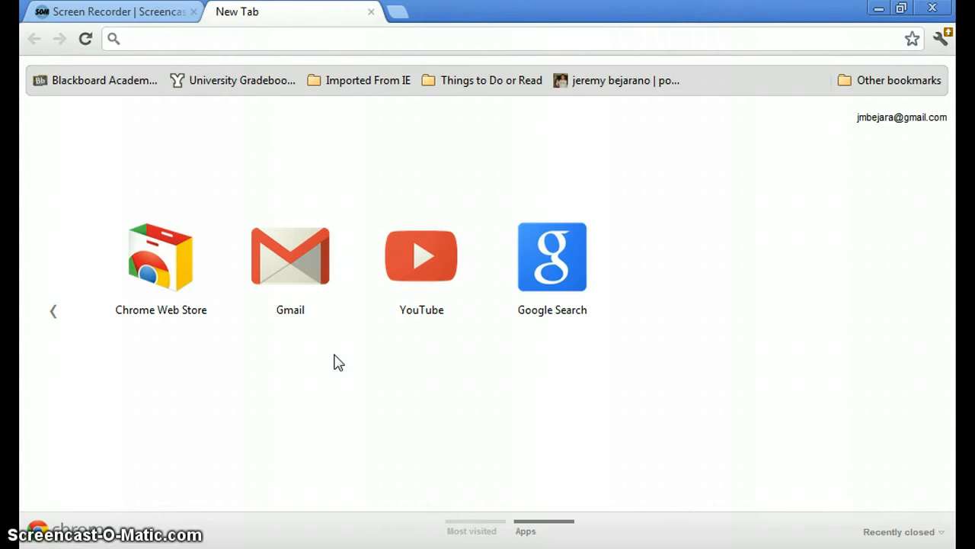
{"action": "type", "text": "fulton supercomputer"}
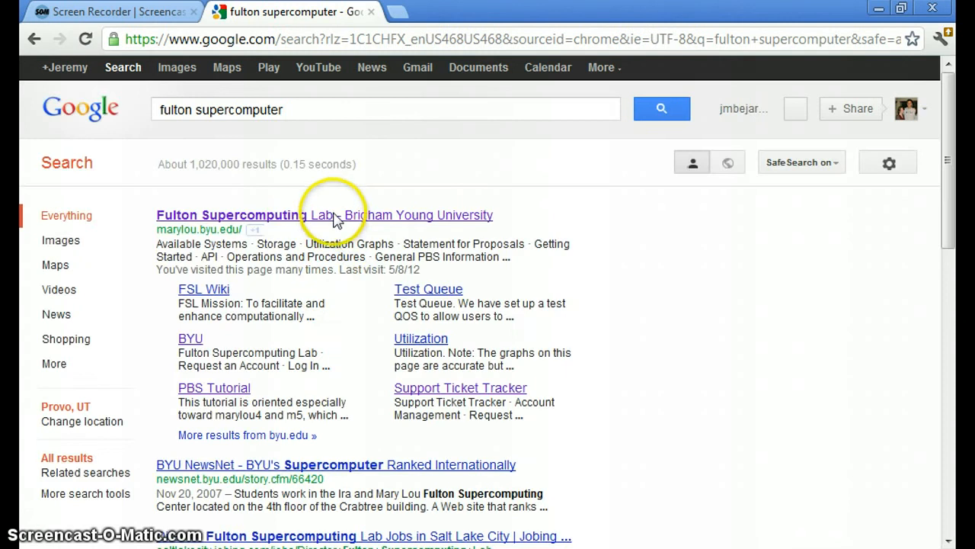
{"action": "left_click", "coordinate": [323, 215]}
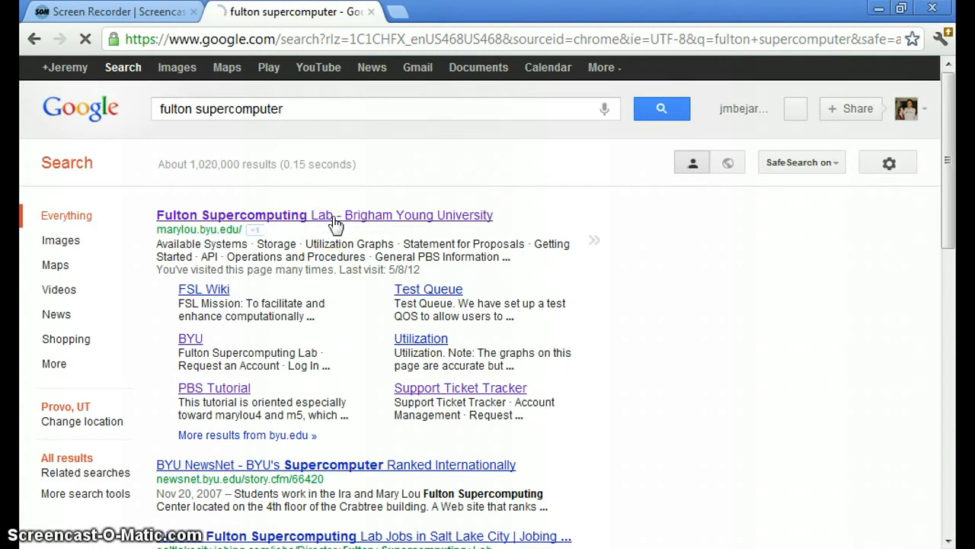
{"action": "left_click", "coordinate": [243, 215]}
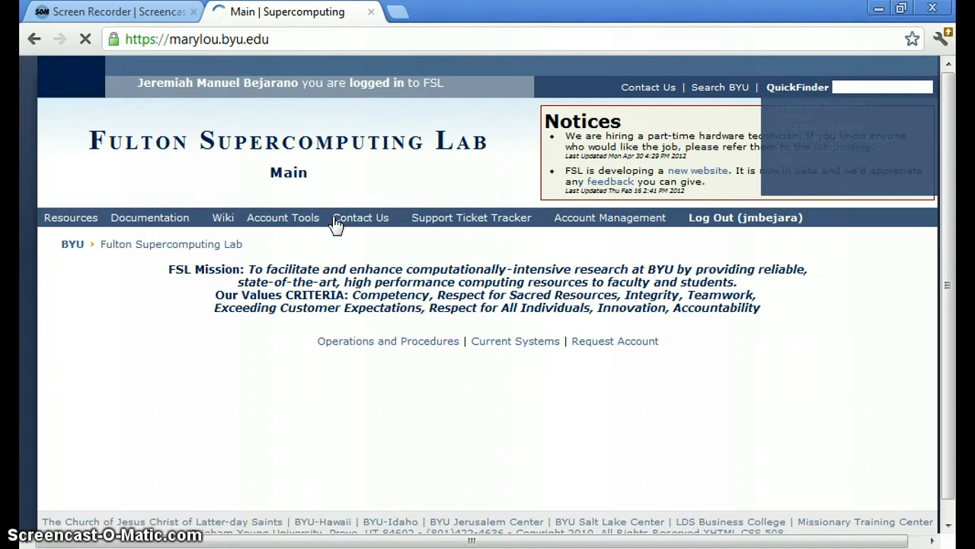
{"action": "left_click", "coordinate": [360, 217]}
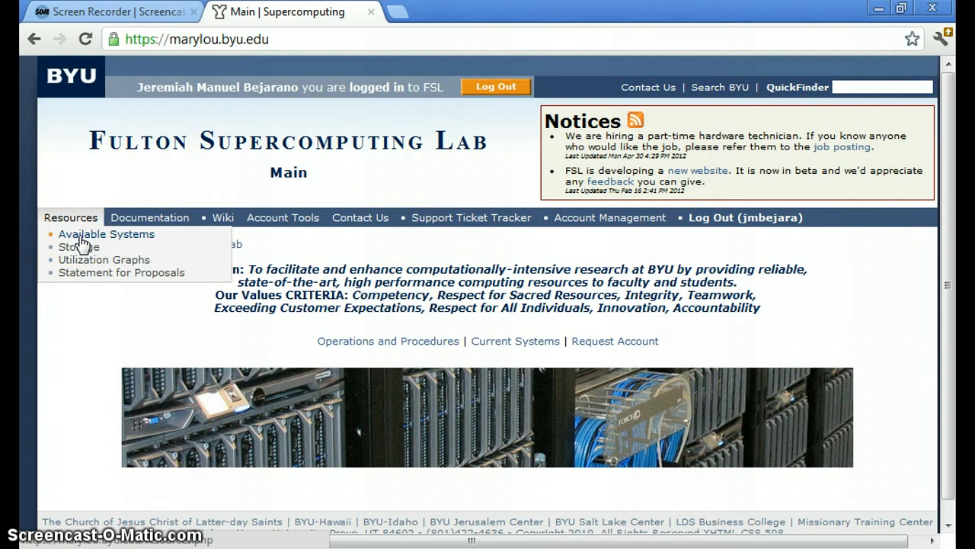
{"action": "mouse_move", "coordinate": [81, 243]}
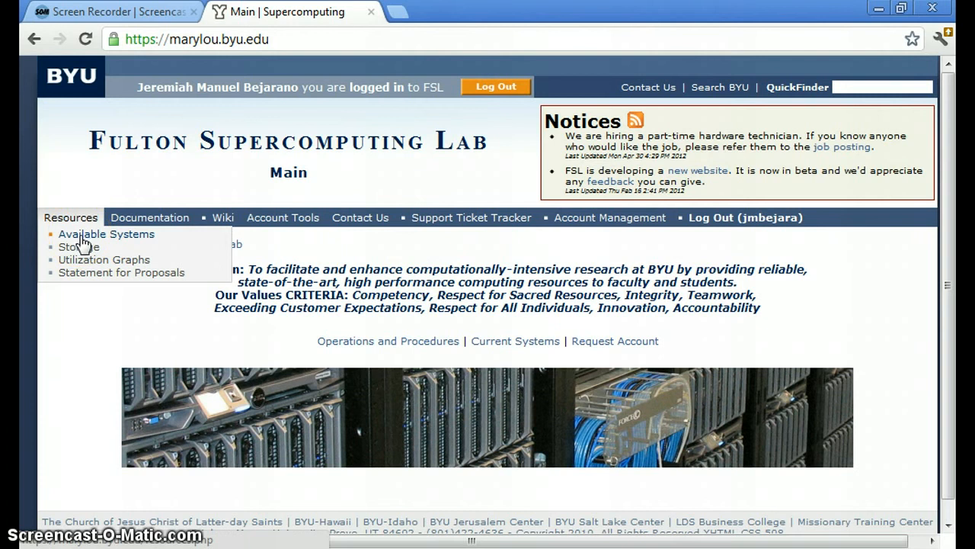
{"action": "mouse_move", "coordinate": [128, 245]}
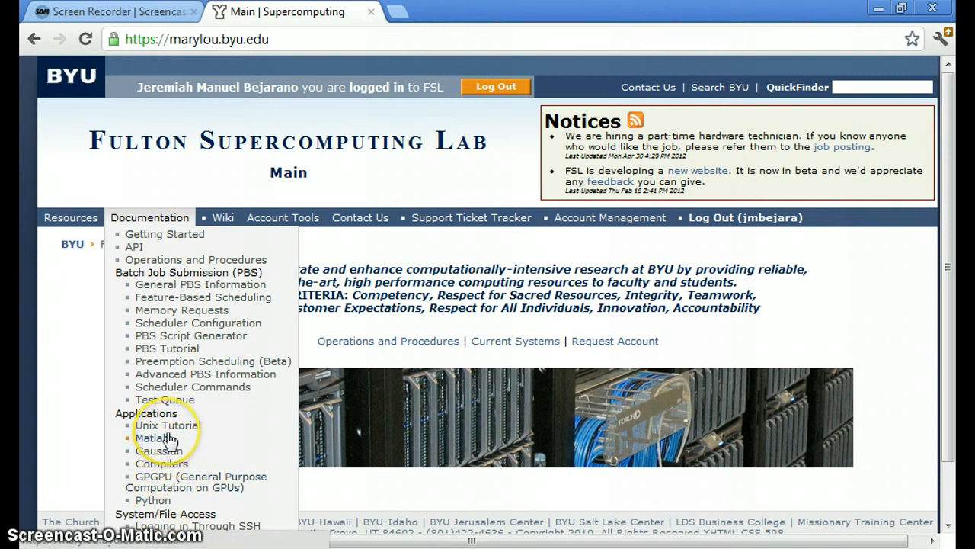
{"action": "mouse_move", "coordinate": [250, 464]}
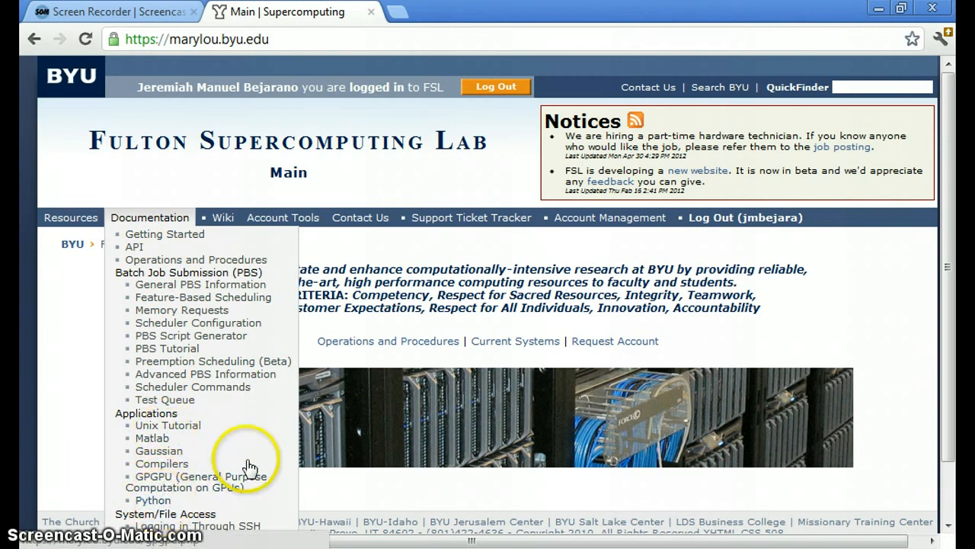
{"action": "scroll", "scroll_direction": "down", "scroll_amount": 3}
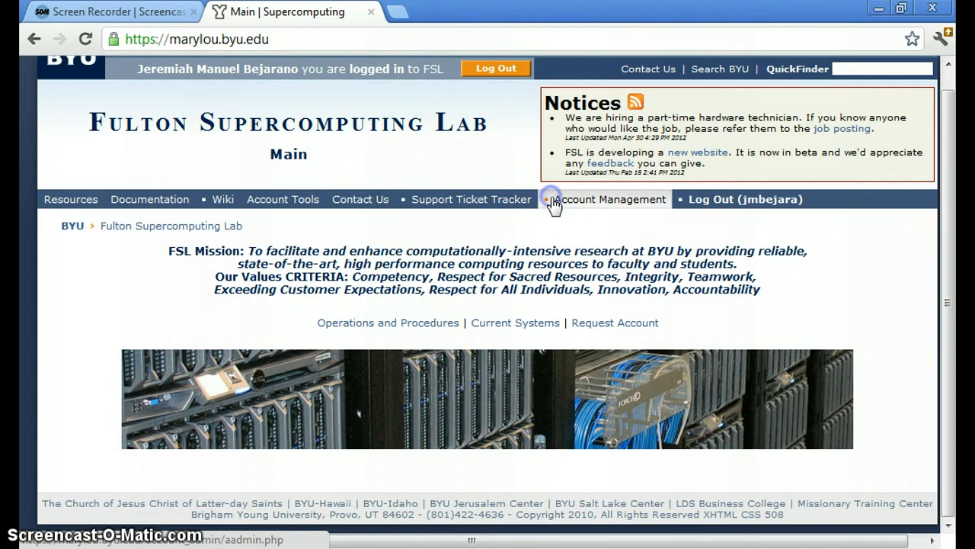
View Total Usage Stats processor-hours chart under Account Management, then go to Per Job Stats (BETA).
{"action": "left_click", "coordinate": [610, 199]}
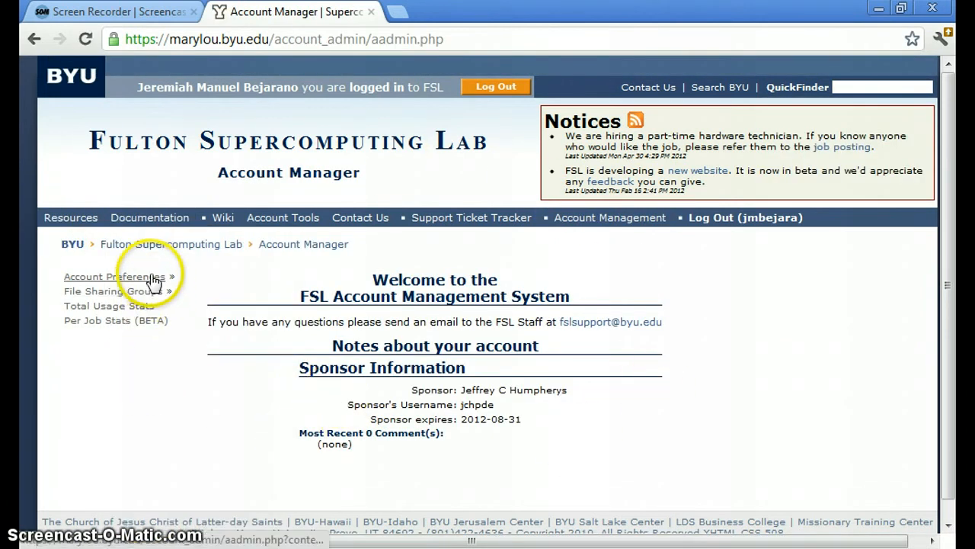
{"action": "mouse_move", "coordinate": [156, 296]}
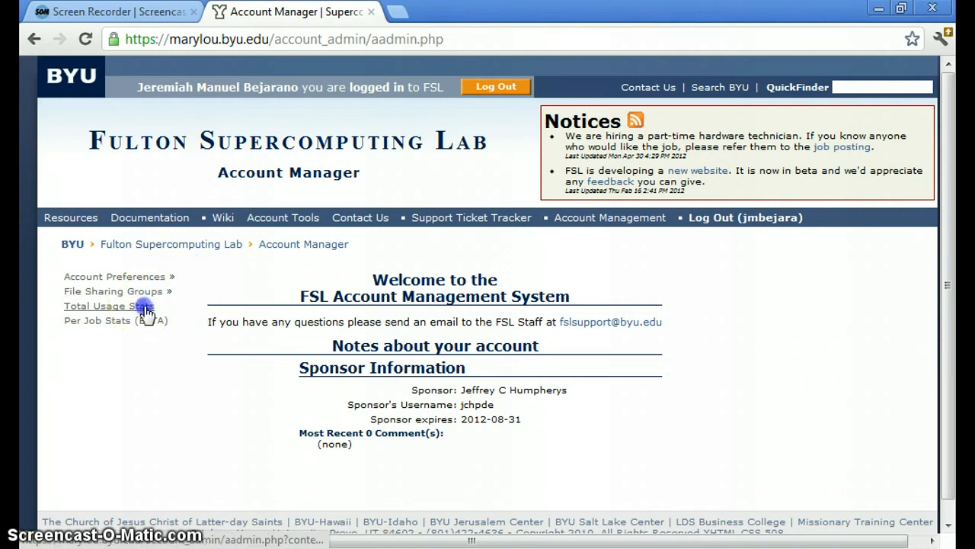
{"action": "left_click", "coordinate": [109, 305]}
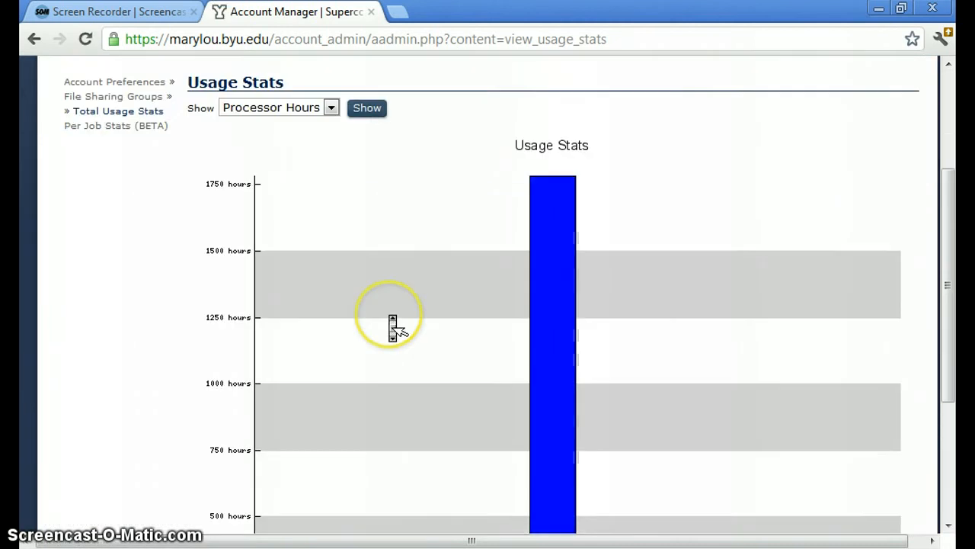
{"action": "scroll", "scroll_direction": "down", "scroll_amount": 3}
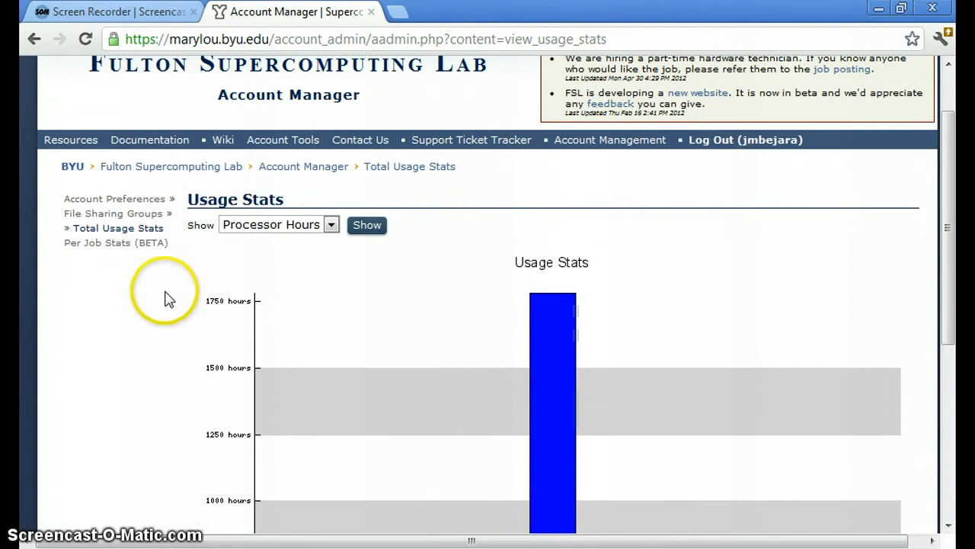
{"action": "left_click", "coordinate": [116, 242]}
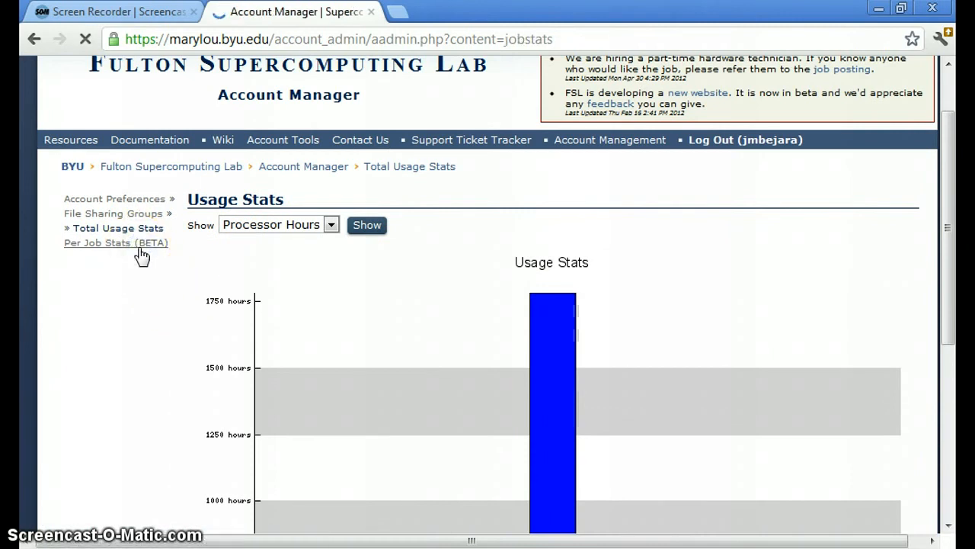
Scroll Per Job Stats past field explanations to the job table with 0.9607 average efficiency.
{"action": "left_click", "coordinate": [115, 242]}
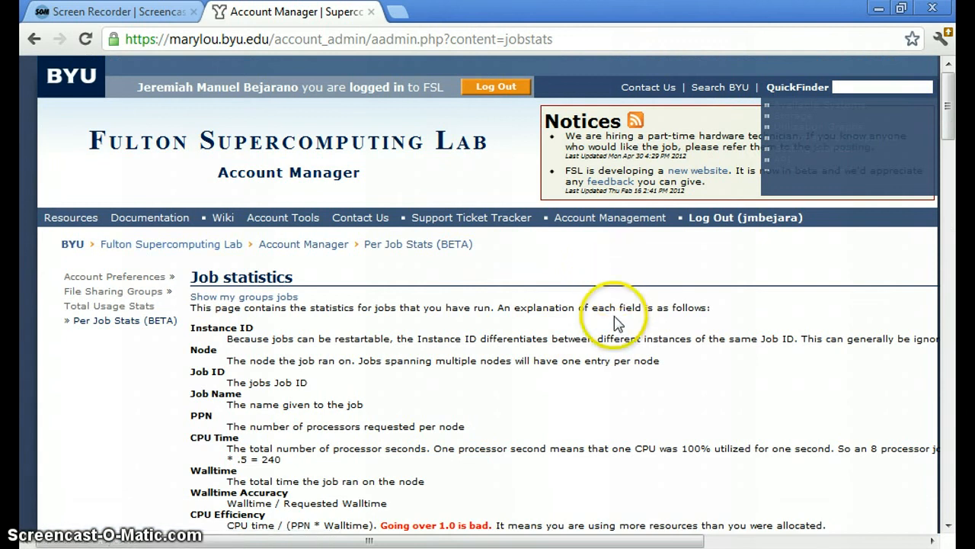
{"action": "scroll", "scroll_direction": "down", "scroll_amount": 3}
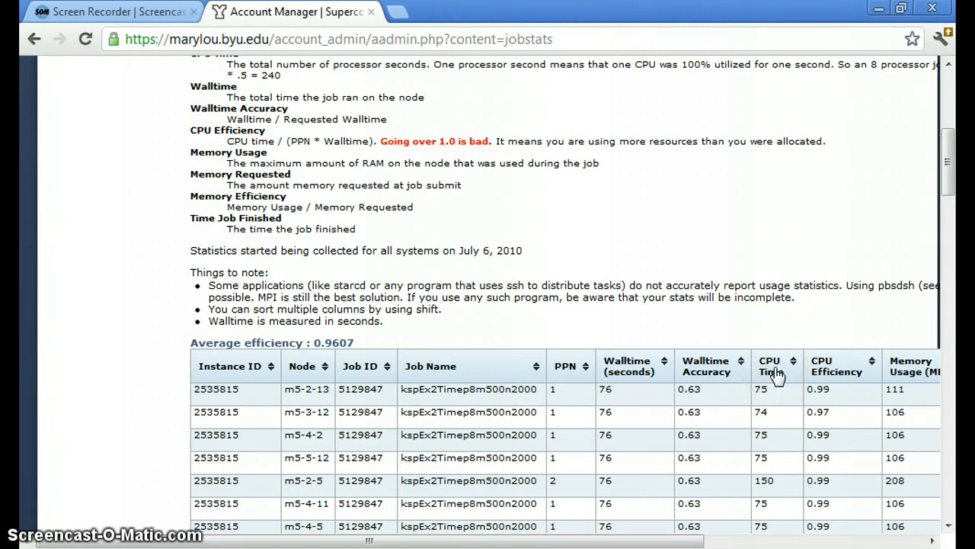
{"action": "mouse_move", "coordinate": [843, 379]}
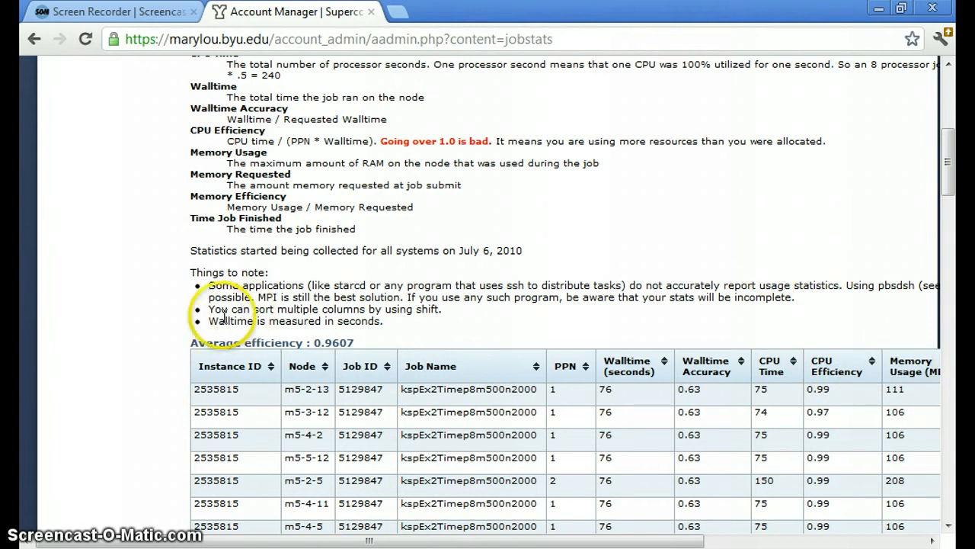
{"action": "mouse_move", "coordinate": [107, 522]}
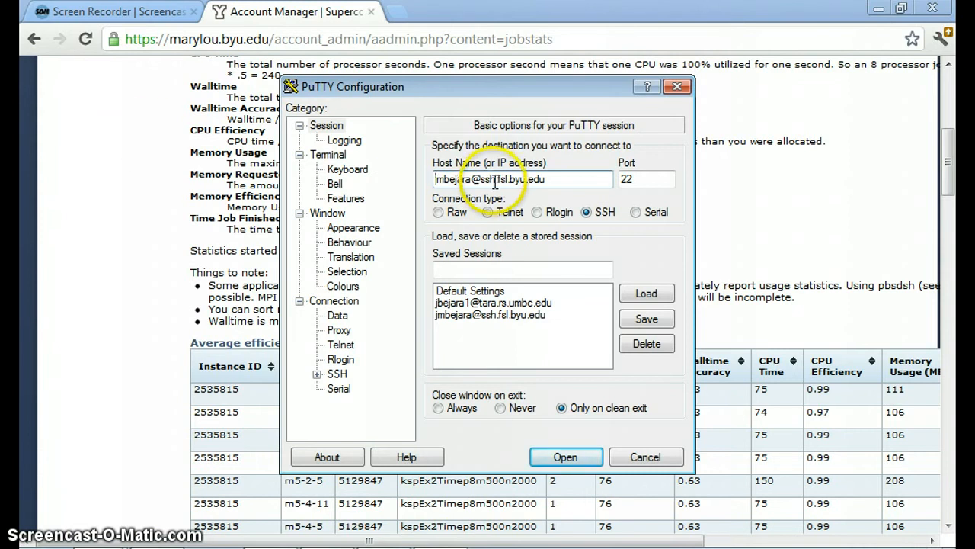
{"action": "mouse_move", "coordinate": [564, 191]}
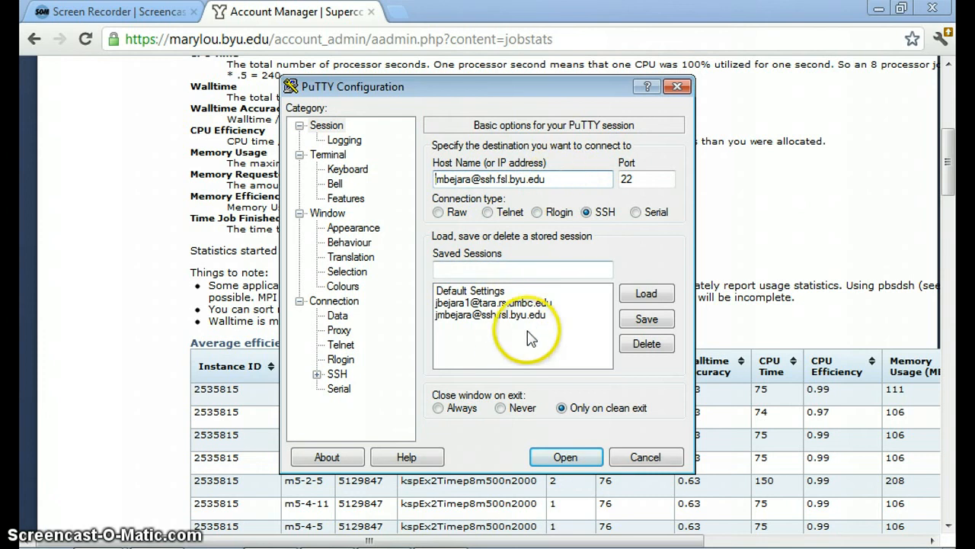
{"action": "mouse_move", "coordinate": [510, 297]}
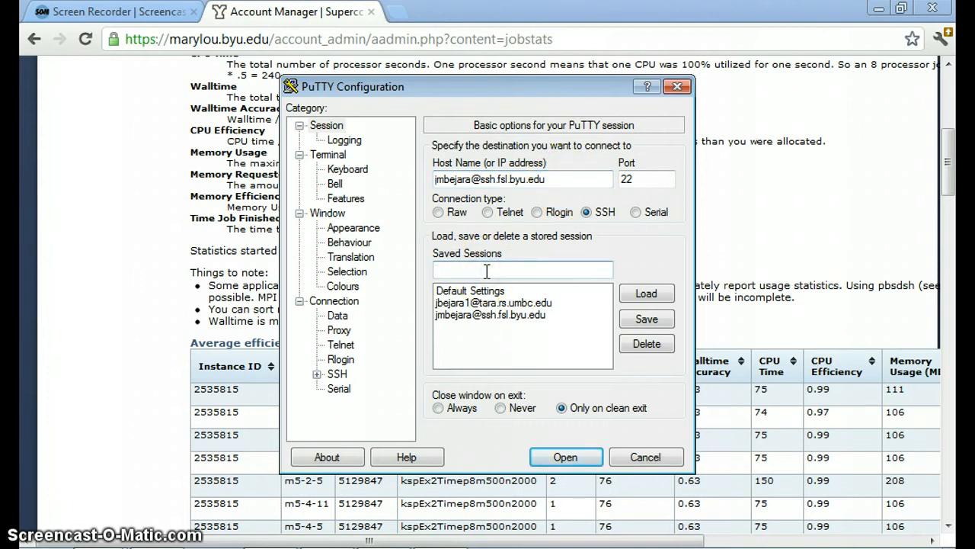
{"action": "type", "text": "new"}
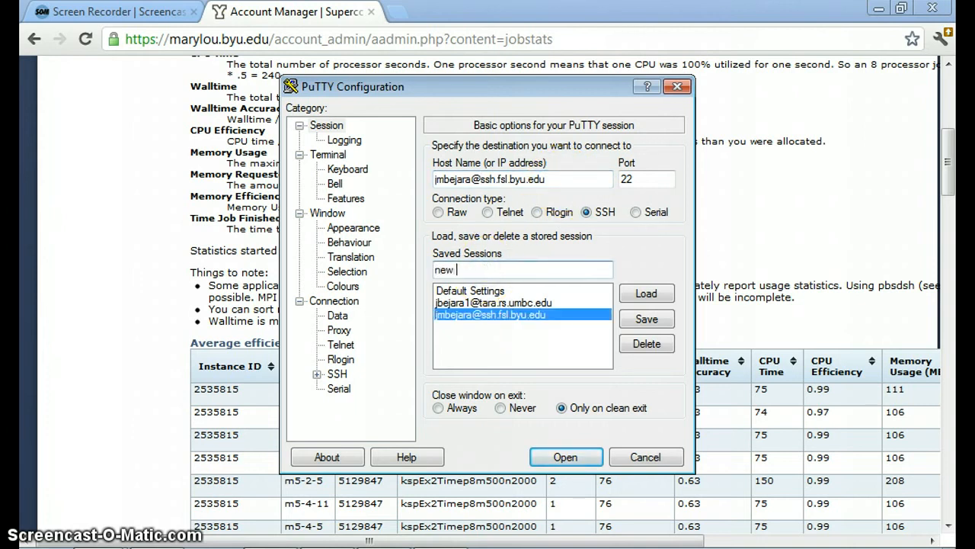
{"action": "type", "text": "rofile"}
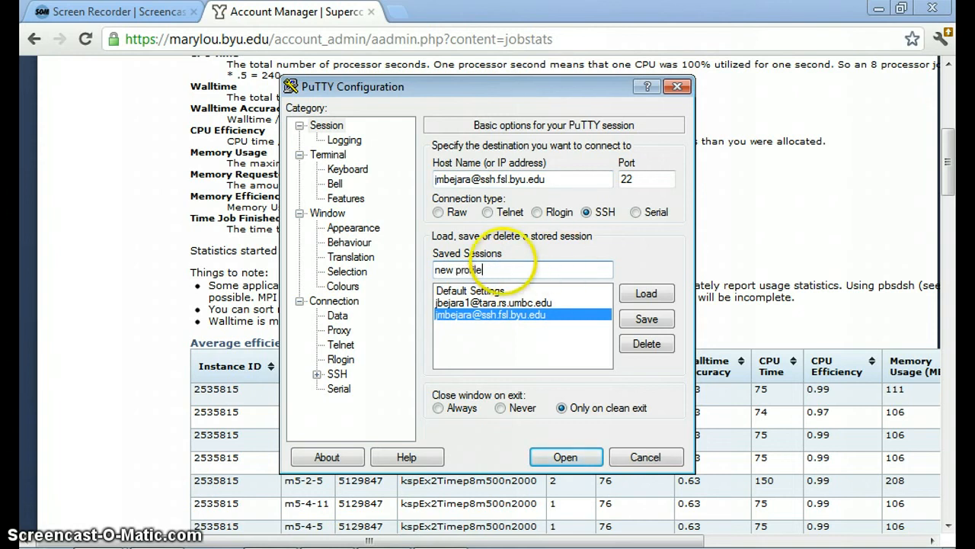
{"action": "left_click", "coordinate": [646, 318]}
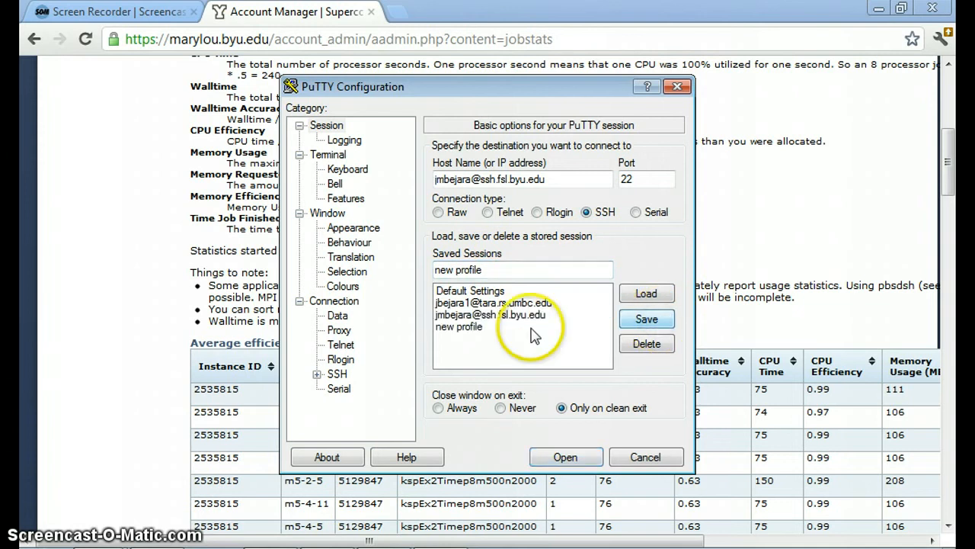
{"action": "left_click", "coordinate": [459, 326]}
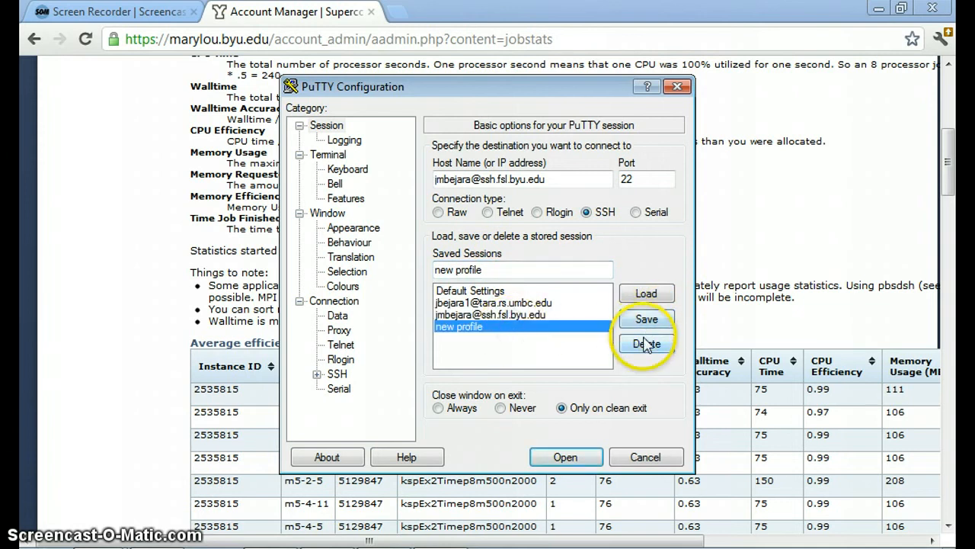
{"action": "left_click", "coordinate": [646, 344]}
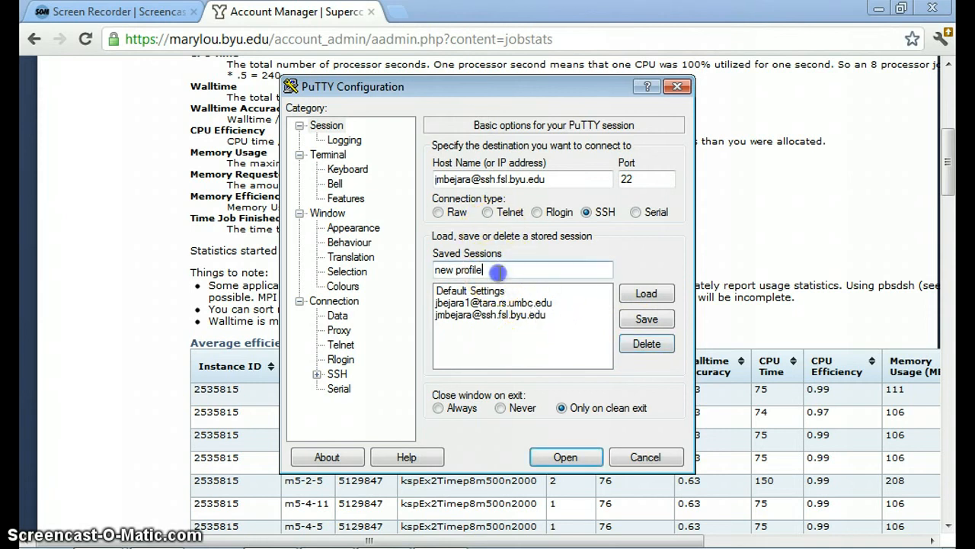
{"action": "left_click", "coordinate": [470, 290]}
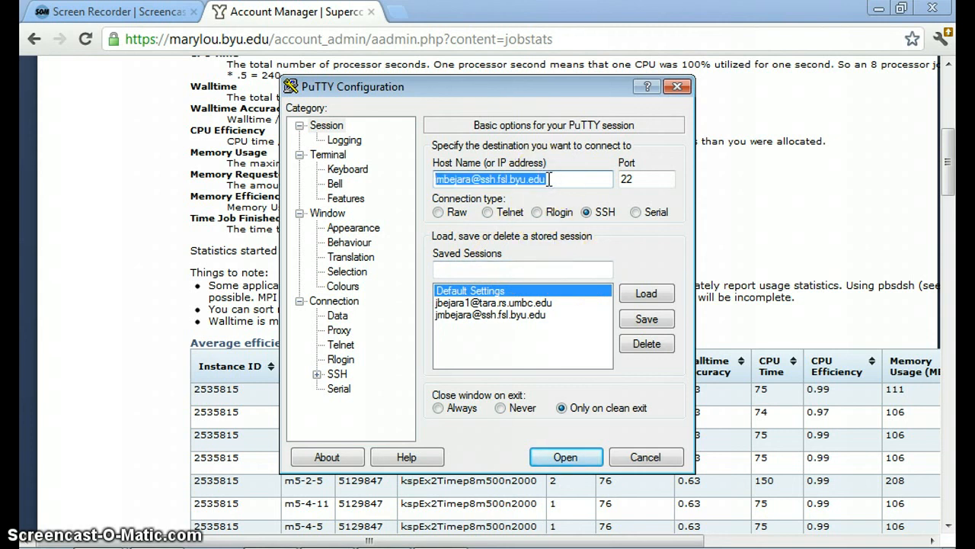
{"action": "left_click", "coordinate": [565, 456]}
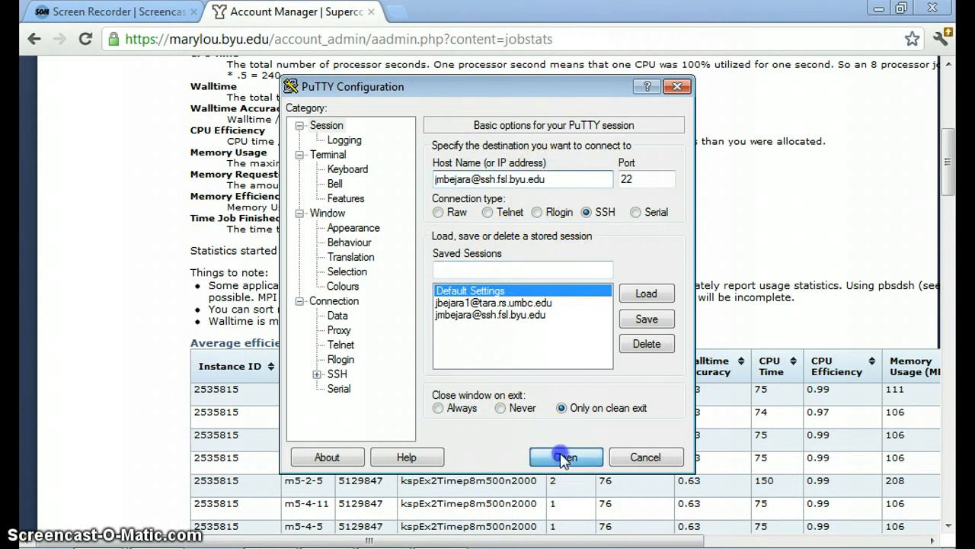
Open the PuTTY SSH session to the supercomputer, then close it and confirm exit.
{"action": "left_click", "coordinate": [565, 456]}
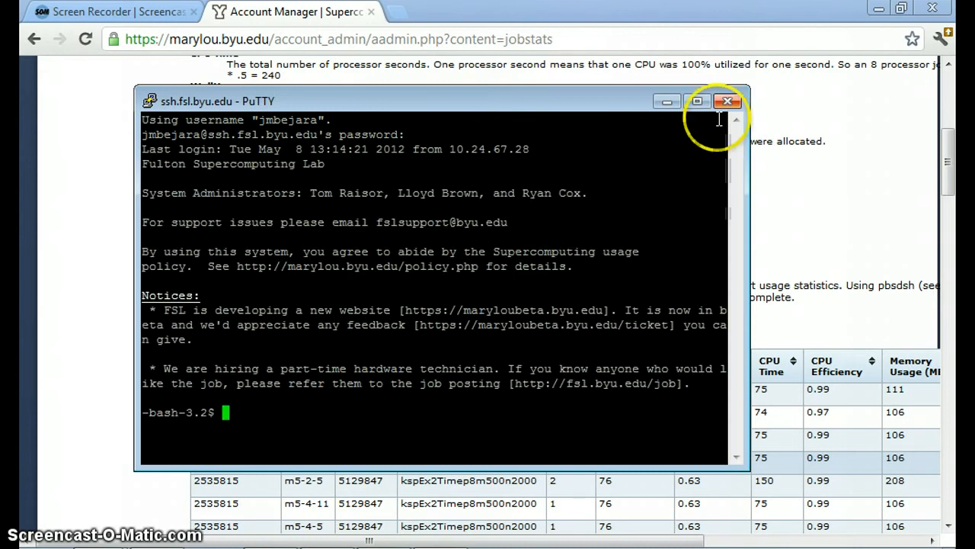
{"action": "left_click", "coordinate": [727, 101]}
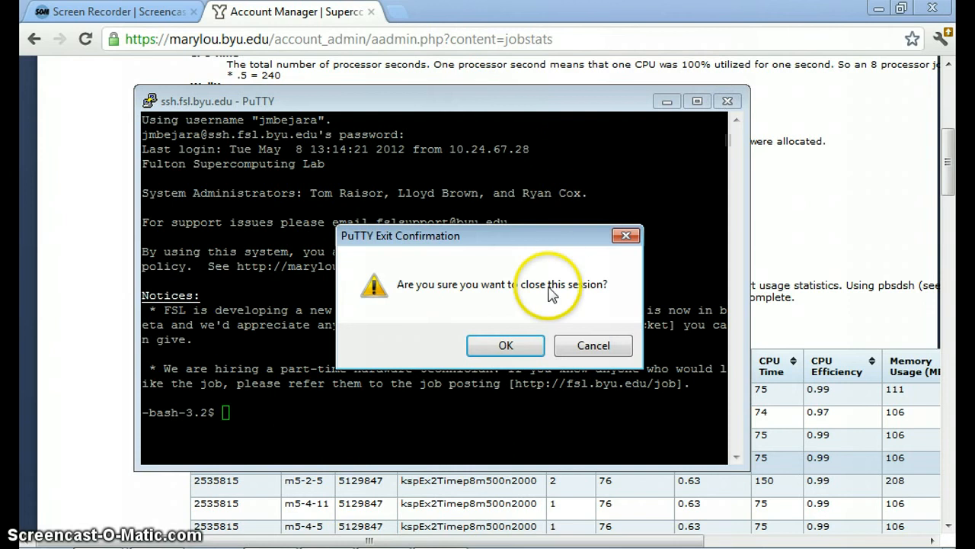
{"action": "left_click", "coordinate": [506, 345]}
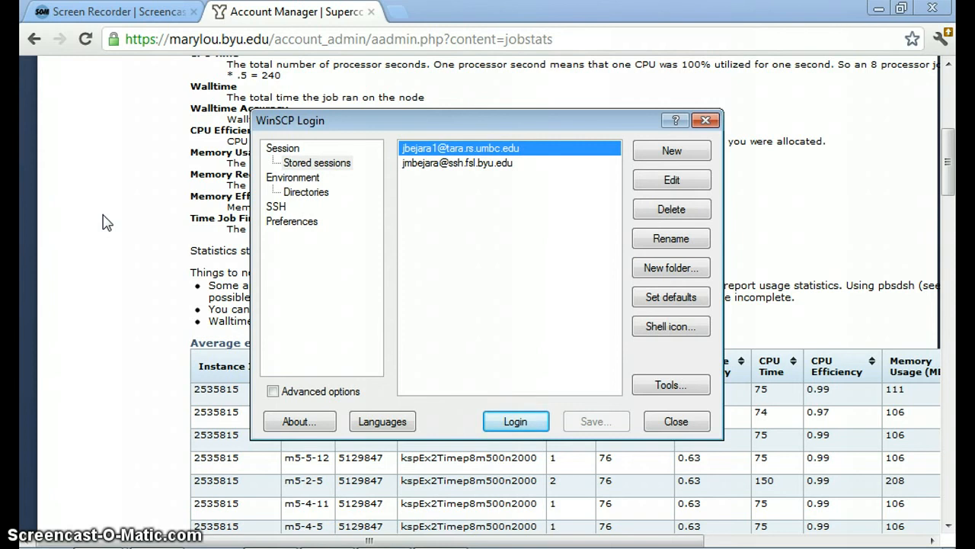
{"action": "mouse_move", "coordinate": [392, 138]}
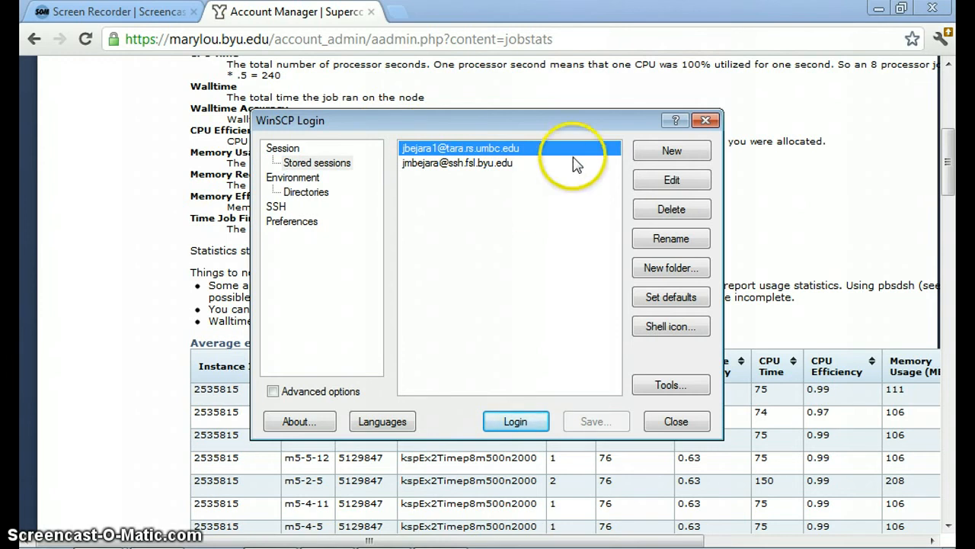
Try saving a new empty stored session, cancel, and close the WinSCP login window.
{"action": "left_click", "coordinate": [671, 150]}
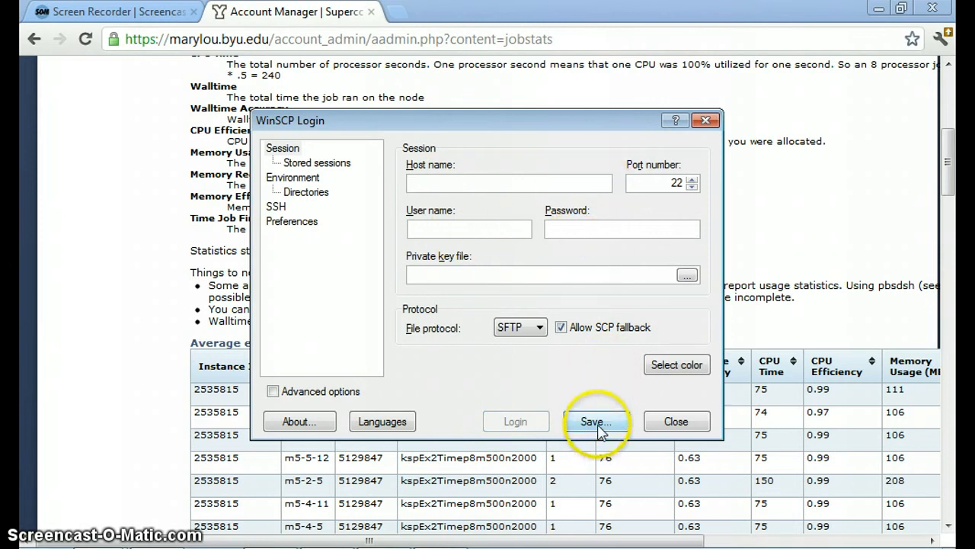
{"action": "left_click", "coordinate": [596, 422]}
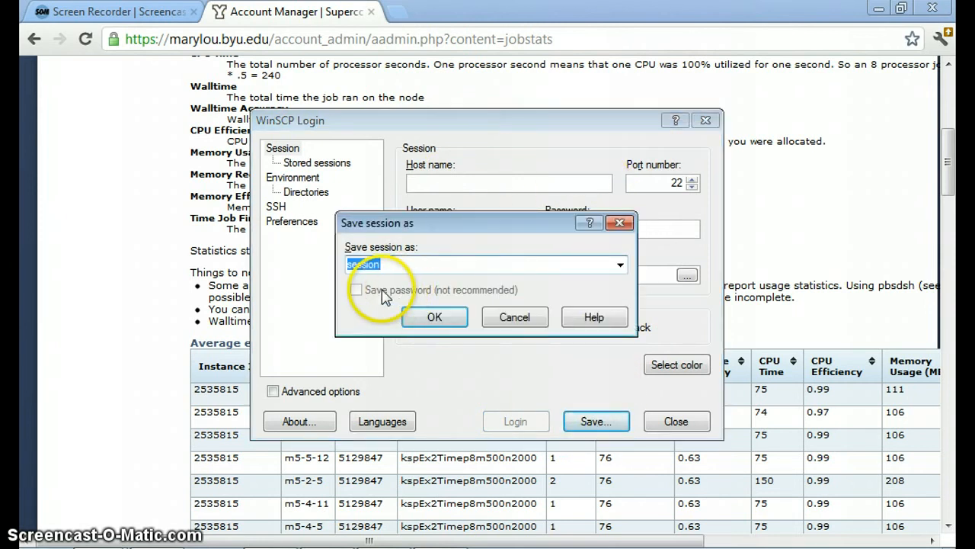
{"action": "mouse_move", "coordinate": [499, 287]}
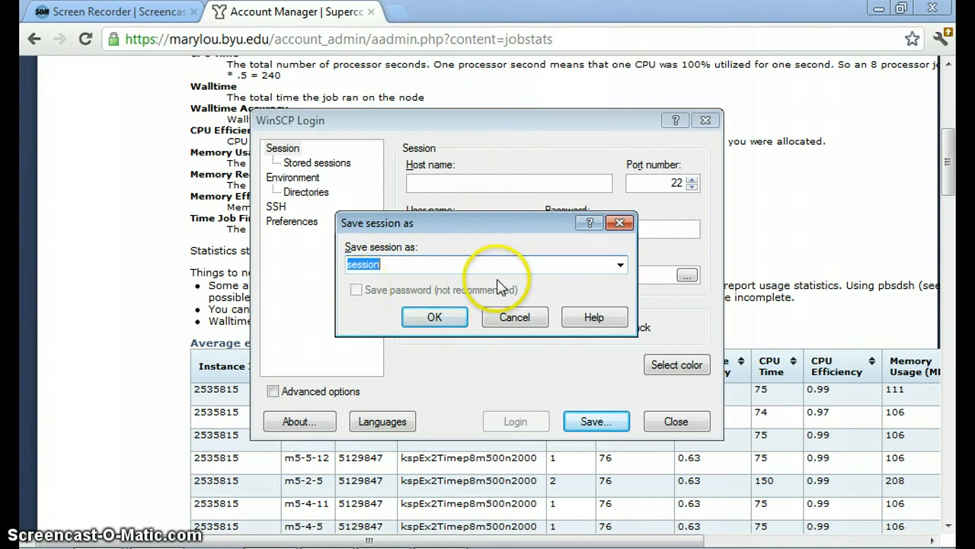
{"action": "mouse_move", "coordinate": [353, 292]}
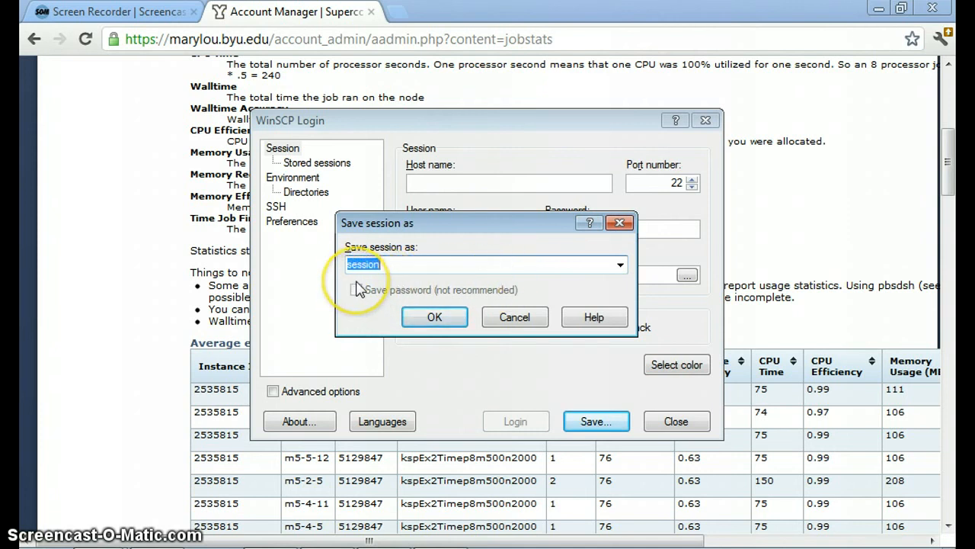
{"action": "mouse_move", "coordinate": [515, 317]}
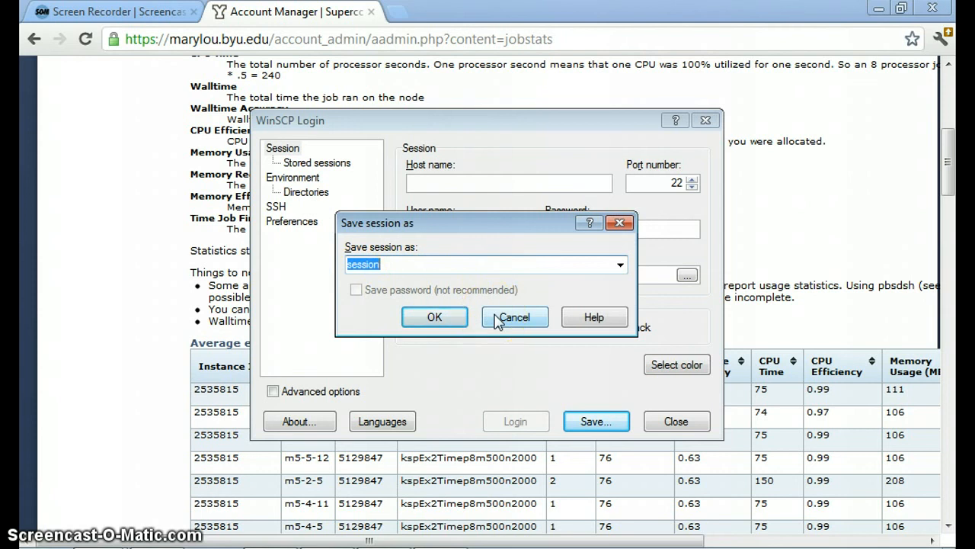
{"action": "left_click", "coordinate": [514, 316]}
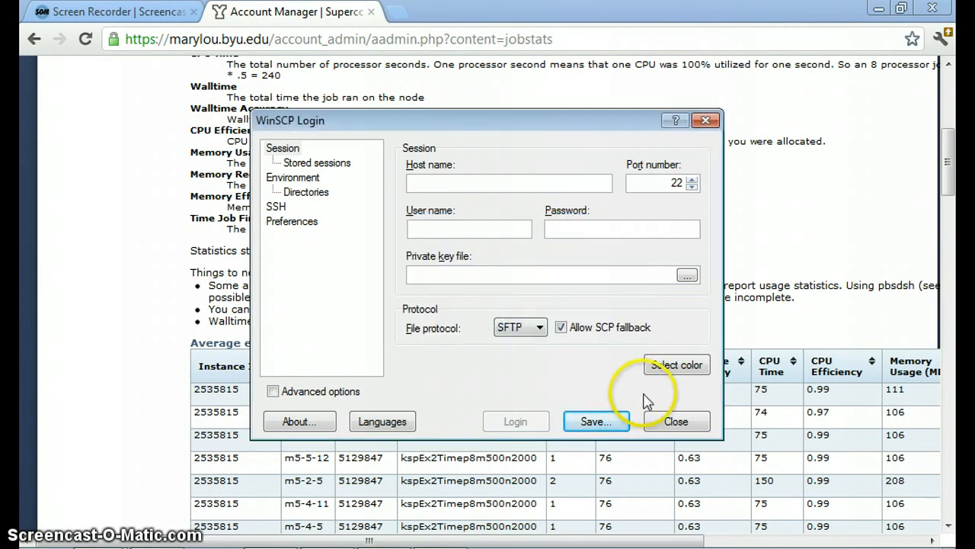
{"action": "left_click", "coordinate": [676, 422]}
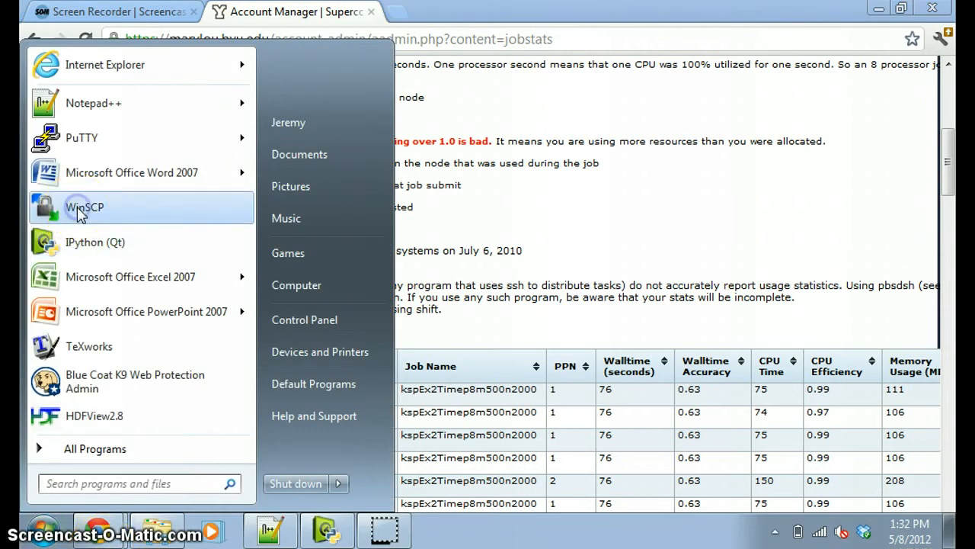
Relaunch WinSCP and log in with the ssh.fsl.byu.edu stored session.
{"action": "left_click", "coordinate": [81, 212]}
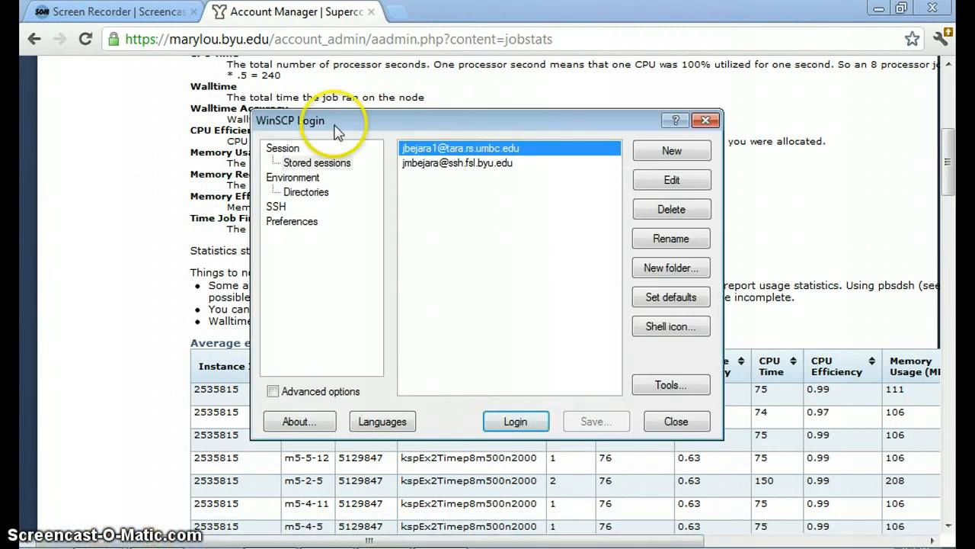
{"action": "left_click", "coordinate": [457, 163]}
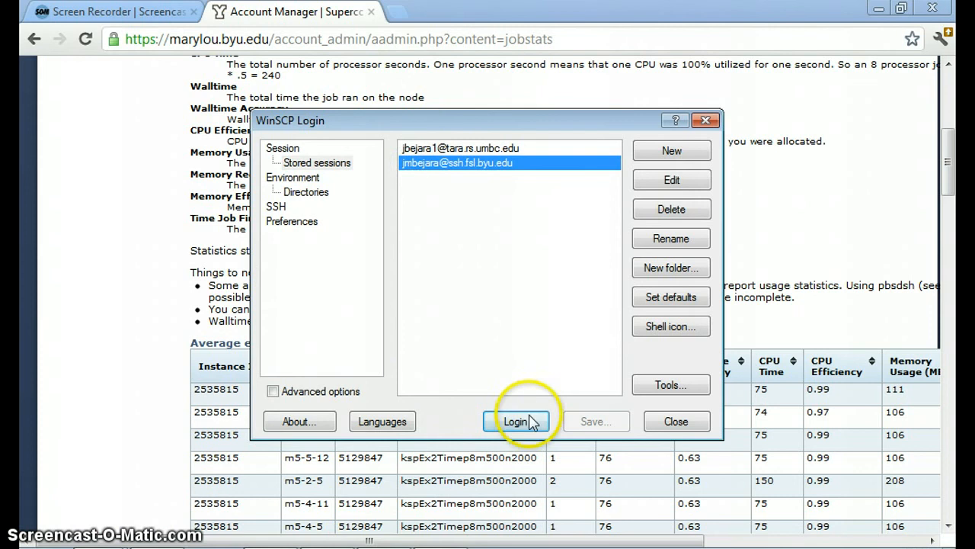
{"action": "left_click", "coordinate": [516, 421]}
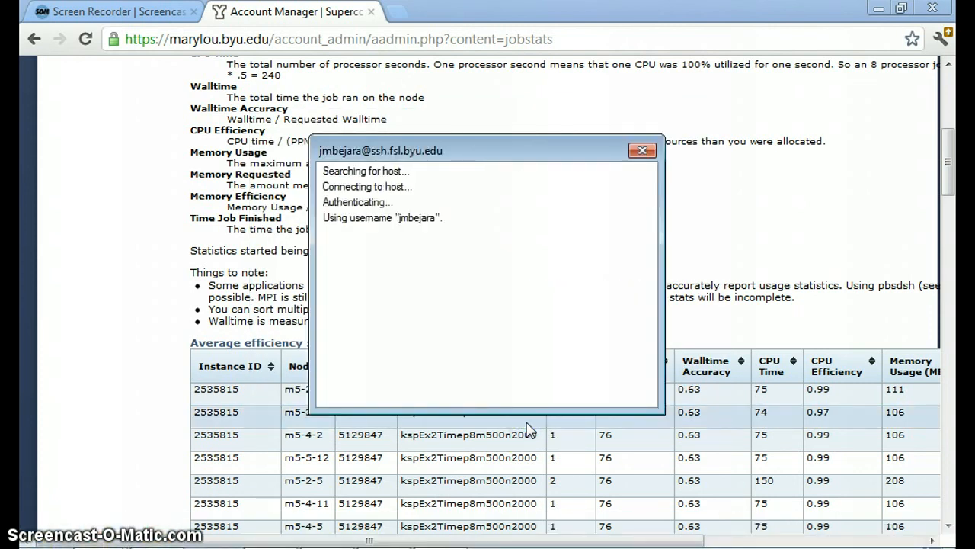
{"action": "left_click", "coordinate": [643, 150]}
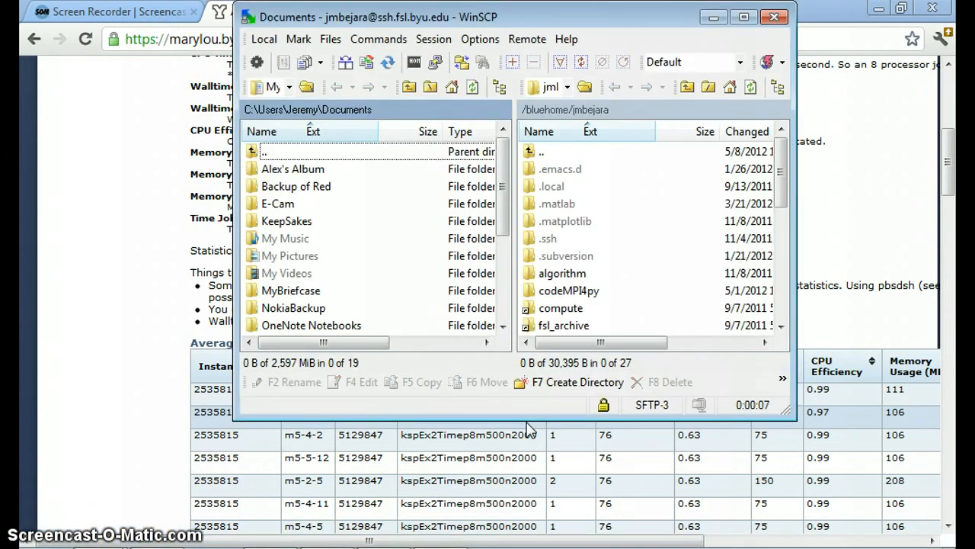
{"action": "mouse_move", "coordinate": [414, 243]}
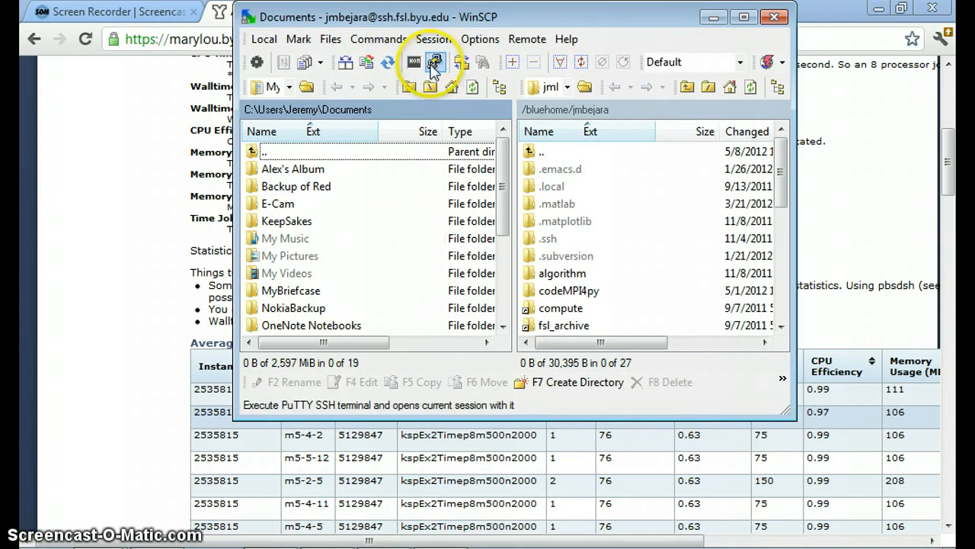
{"action": "mouse_move", "coordinate": [435, 61]}
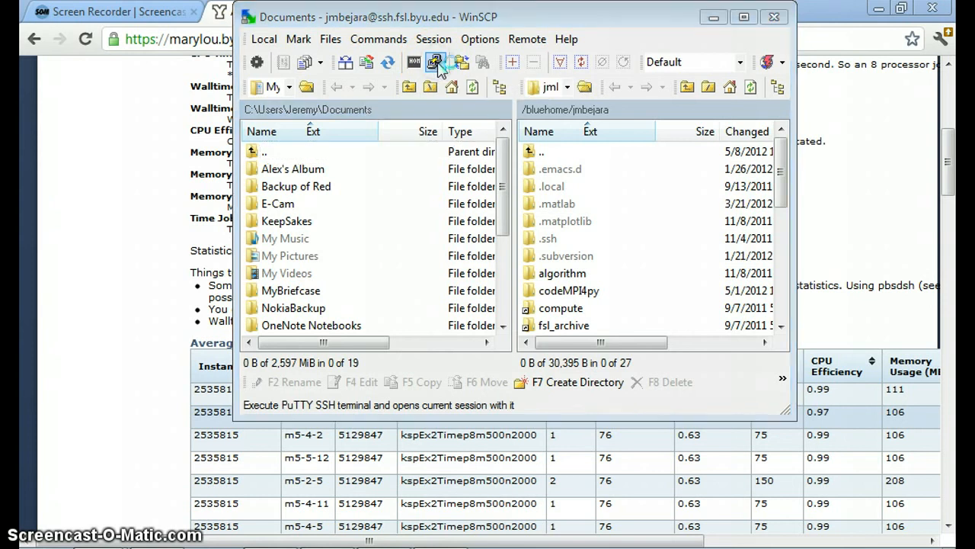
Launch PuTTY from WinSCP, open remote Scratch, and open local MyBriefcase\MPI.
{"action": "left_click", "coordinate": [435, 61]}
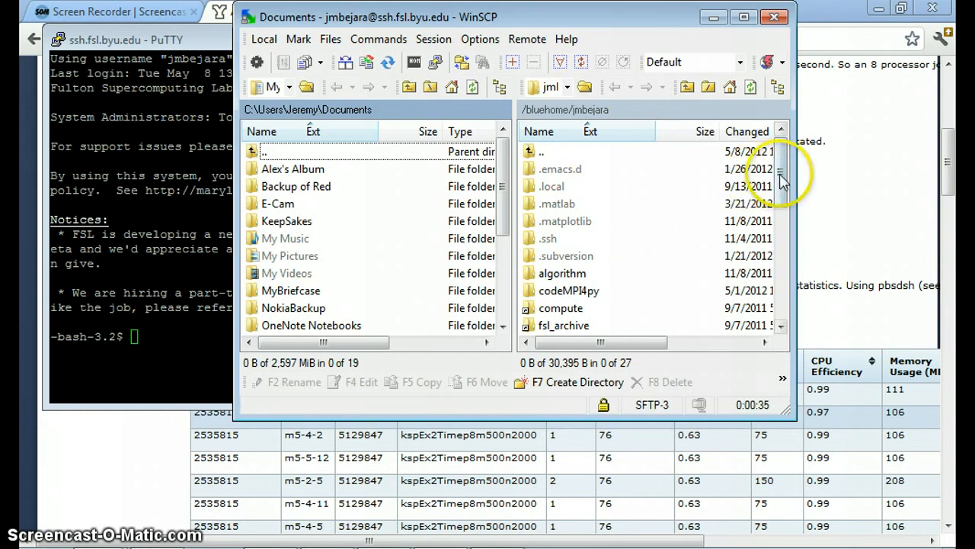
{"action": "scroll", "scroll_direction": "down", "scroll_amount": 3}
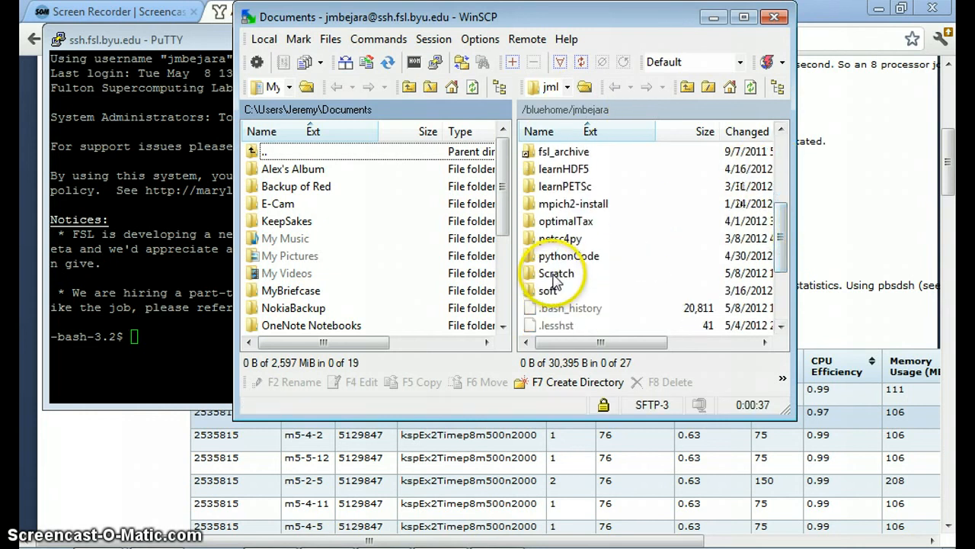
{"action": "double_click", "coordinate": [556, 273]}
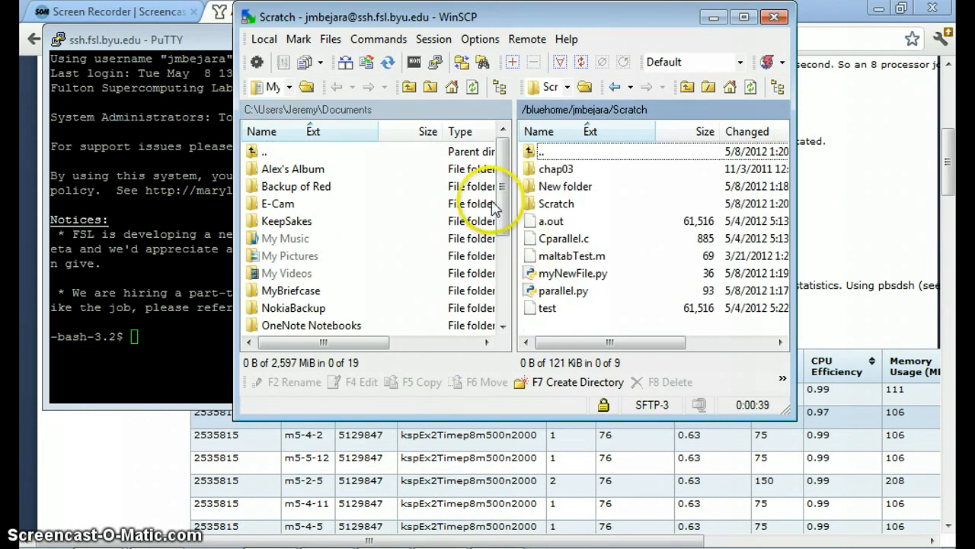
{"action": "scroll", "scroll_direction": "down", "scroll_amount": 3}
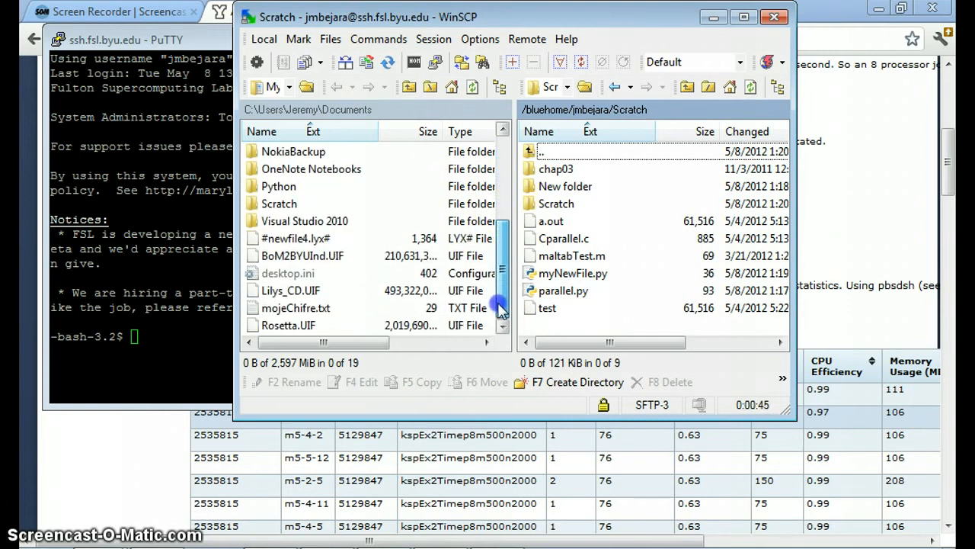
{"action": "left_click_drag", "start_coordinate": [501, 305], "coordinate": [502, 213]}
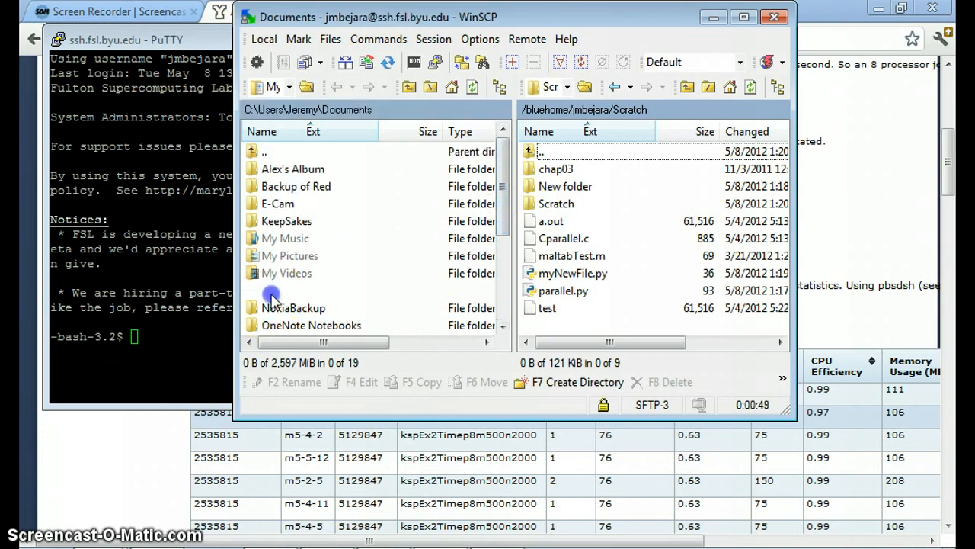
{"action": "double_click", "coordinate": [294, 307]}
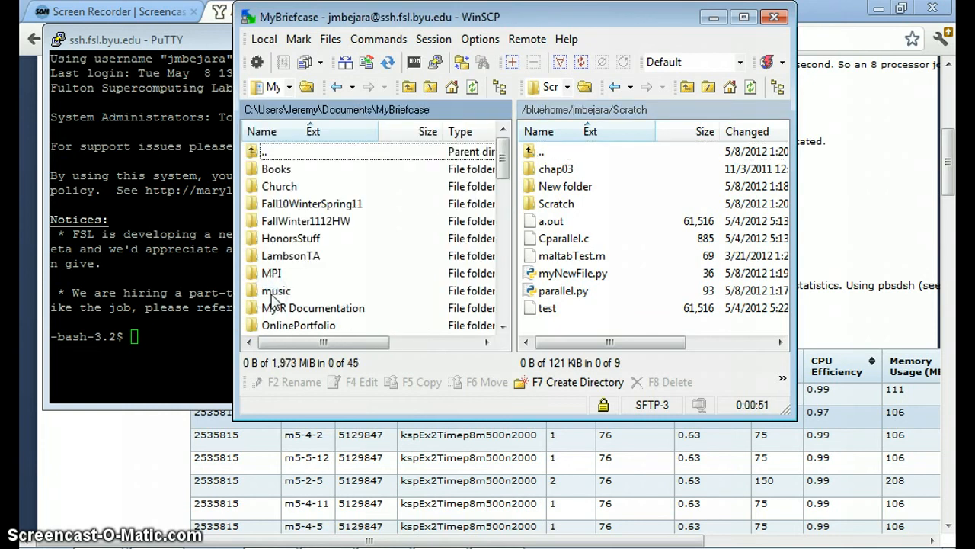
{"action": "double_click", "coordinate": [271, 273]}
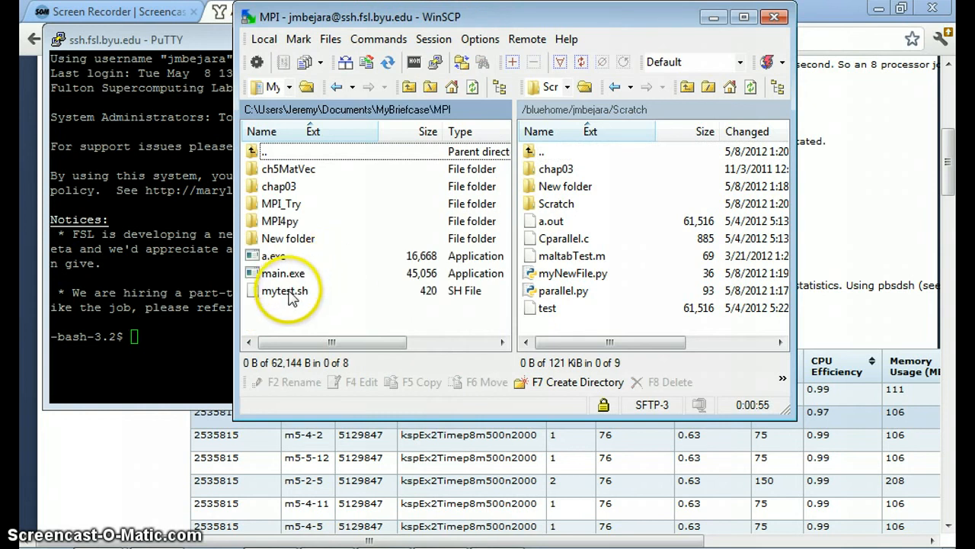
Copy mytest.sh into remote Scratch and delete the remote New folder.
{"action": "left_click", "coordinate": [286, 290]}
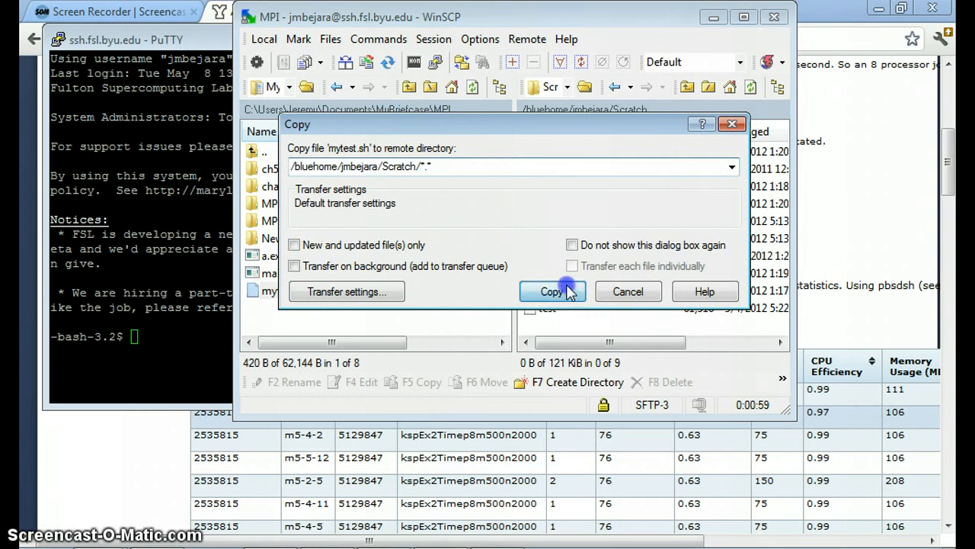
{"action": "left_click", "coordinate": [552, 291]}
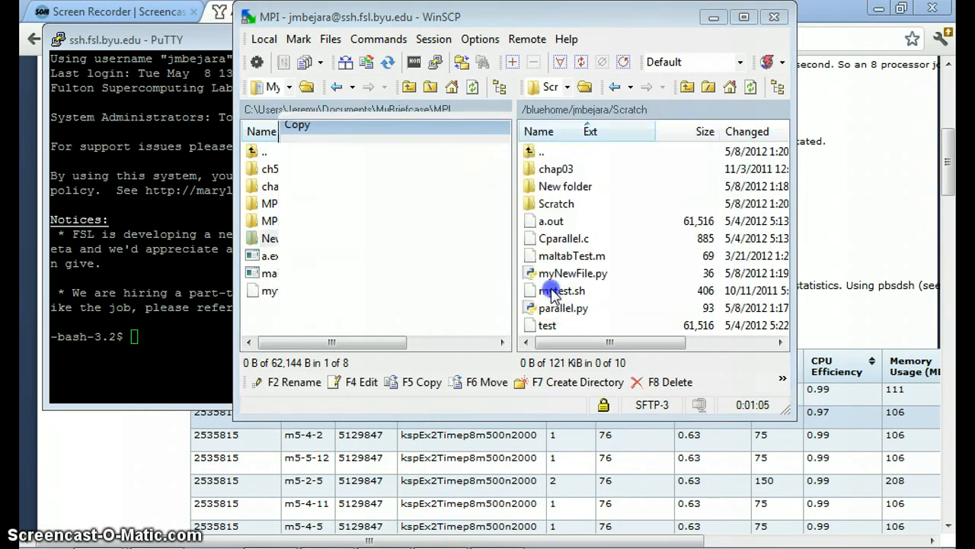
{"action": "left_click", "coordinate": [418, 382]}
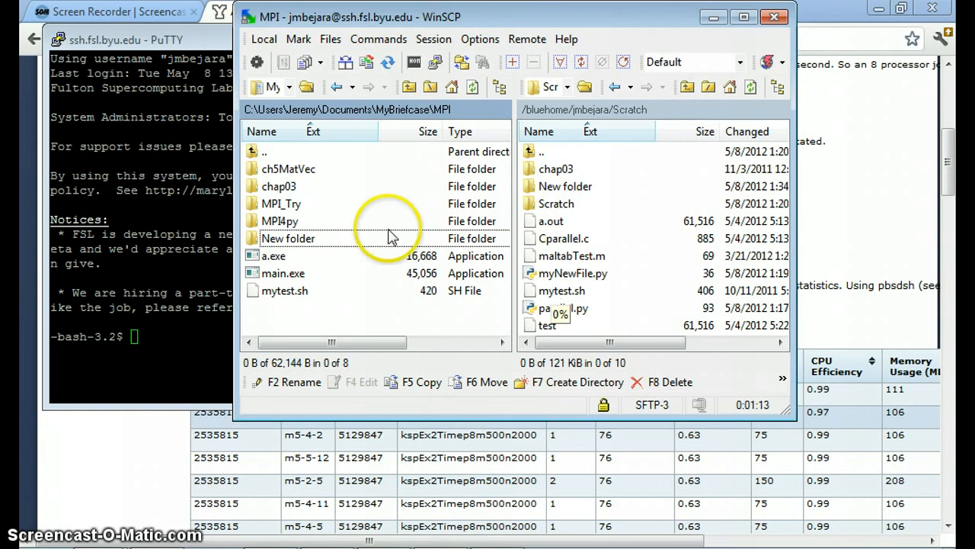
{"action": "left_click", "coordinate": [557, 204]}
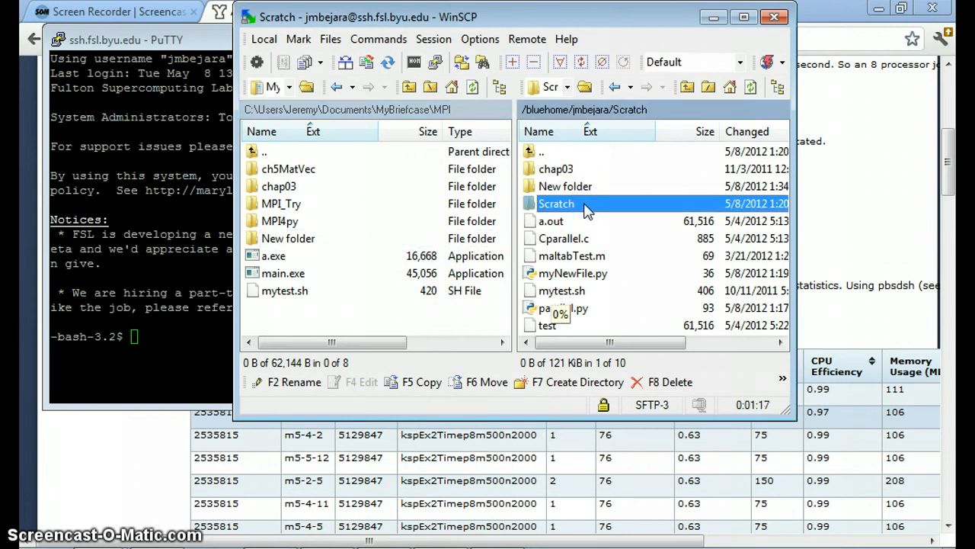
{"action": "left_click", "coordinate": [565, 186]}
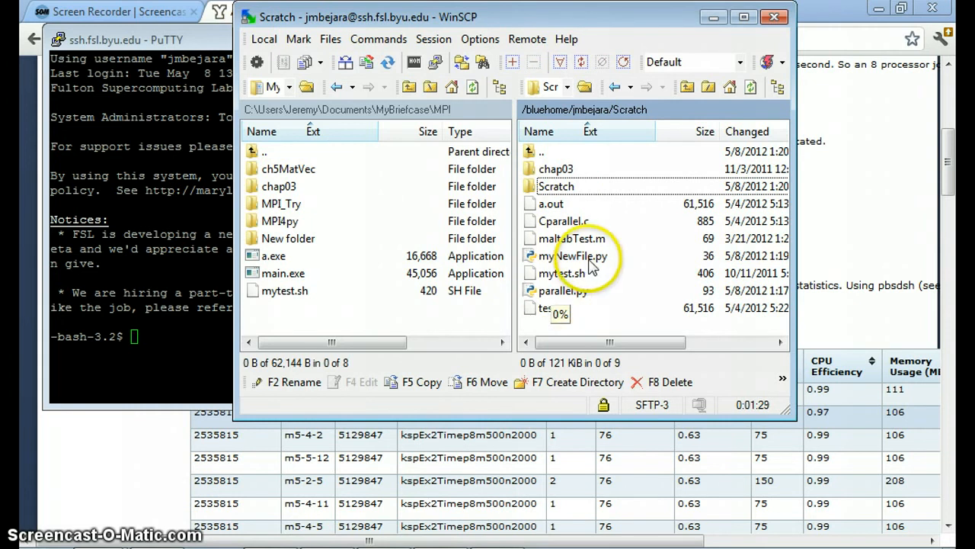
{"action": "mouse_move", "coordinate": [605, 301]}
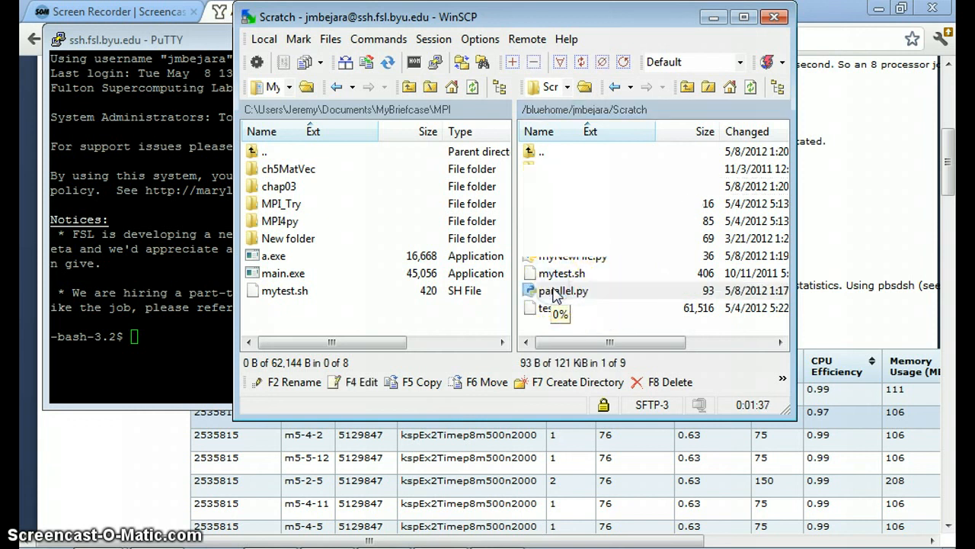
Open parallel.py in Notepad++ from WinSCP, then cd into Scratch in PuTTY to edit it.
{"action": "double_click", "coordinate": [564, 290]}
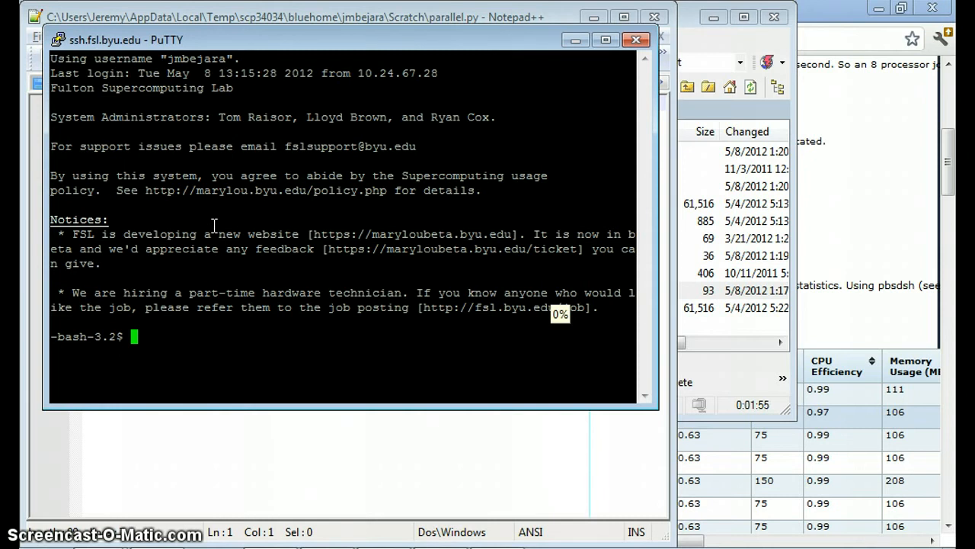
{"action": "type", "text": "cd Sc"}
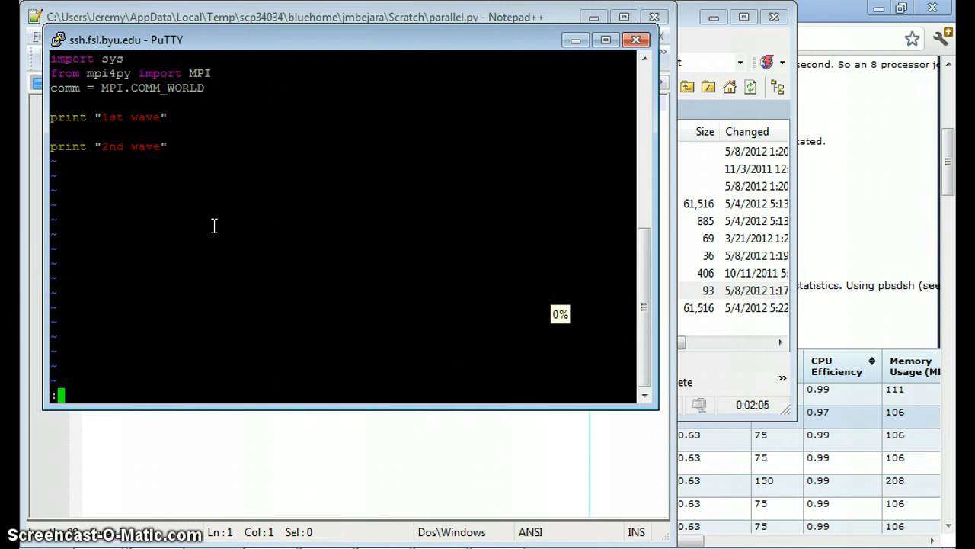
Add a 'hello!!!!' line to parallel.py in Notepad++, save, and return to PuTTY.
{"action": "left_click", "coordinate": [636, 40]}
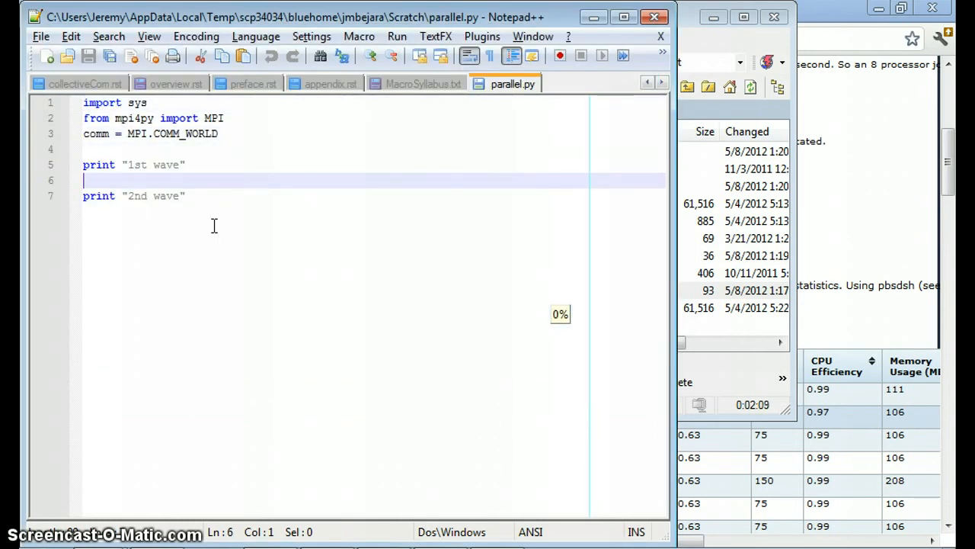
{"action": "type", "text": "hel"}
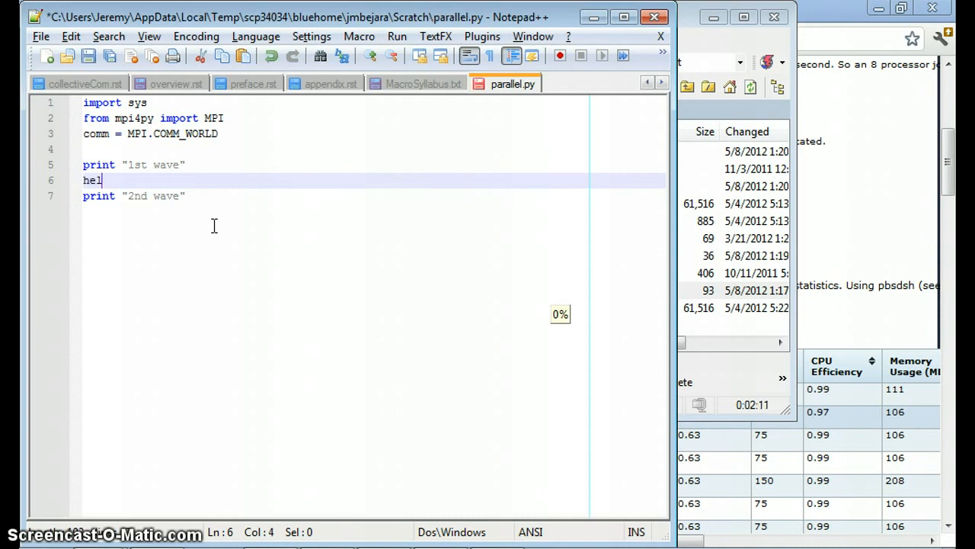
{"action": "type", "text": "lo!!!!"}
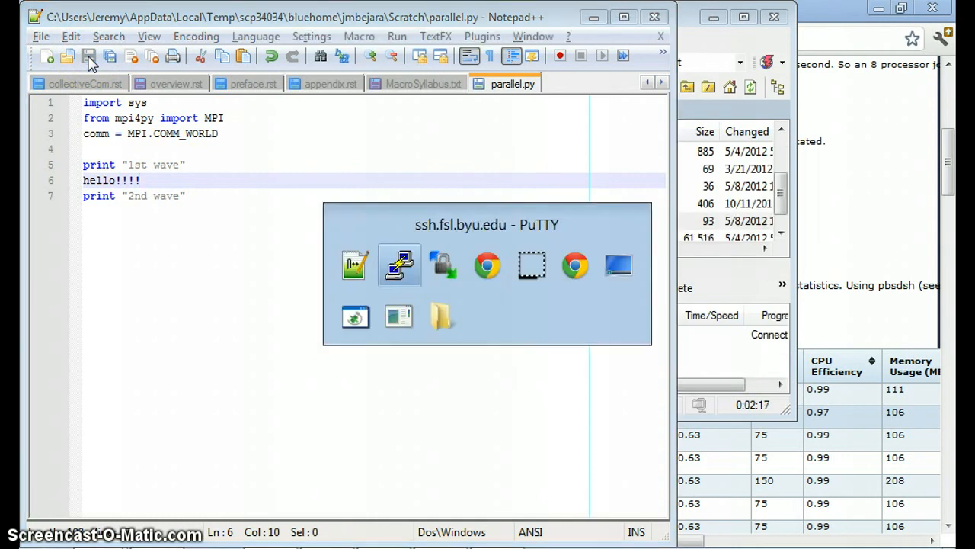
{"action": "left_click", "coordinate": [399, 264]}
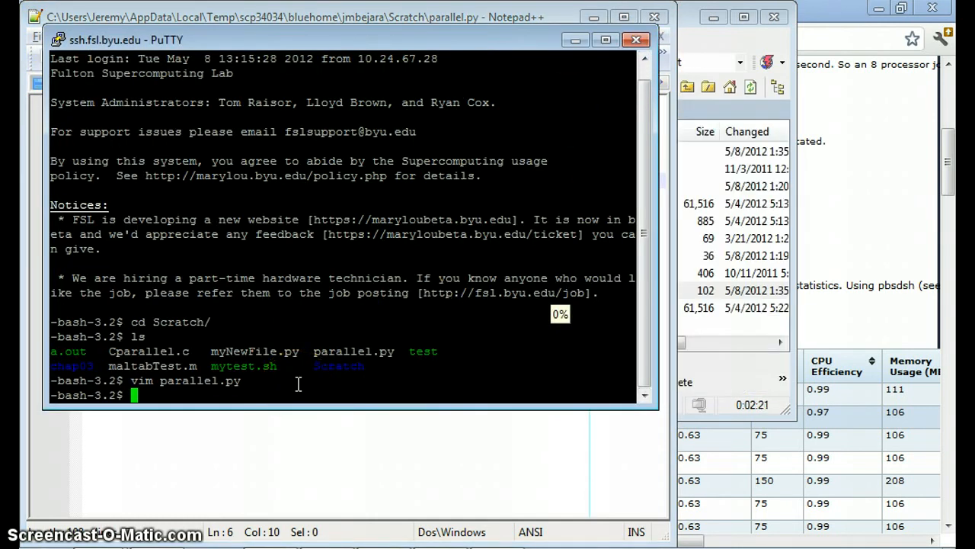
Open parallel.py in vim to confirm the hello!!!! line, then quit with :q.
{"action": "type", "text": "vim parallel.py"}
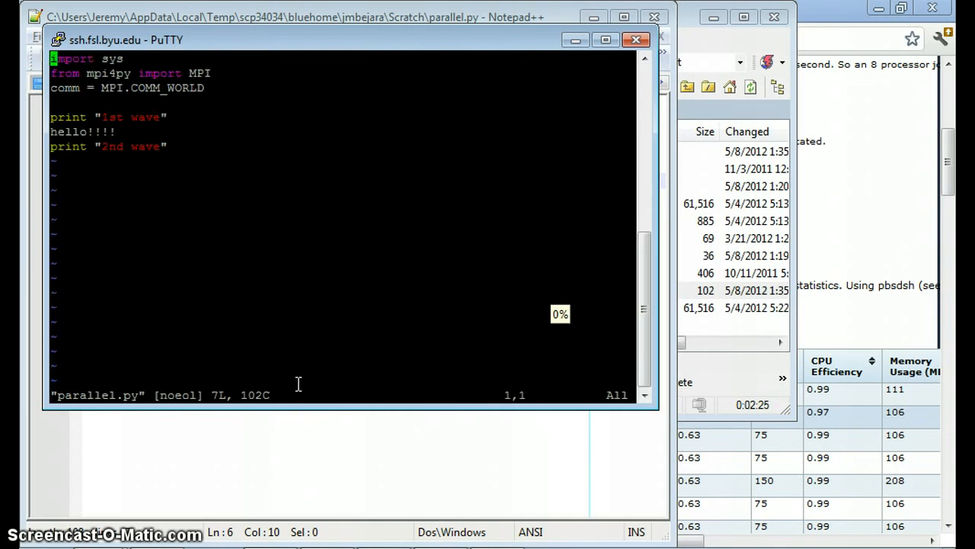
{"action": "mouse_move", "coordinate": [80, 146]}
{"action": "type", "text": ":"}
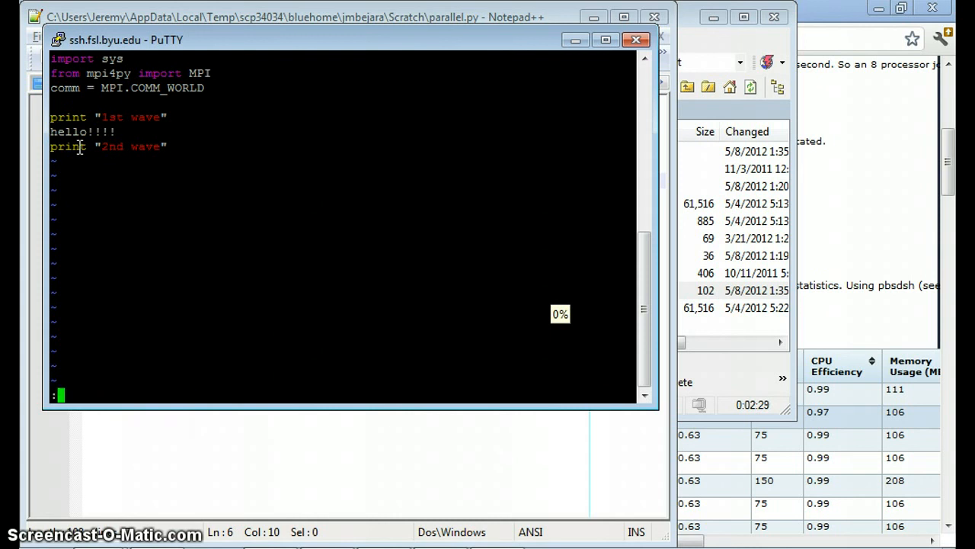
{"action": "type", "text": "q"}
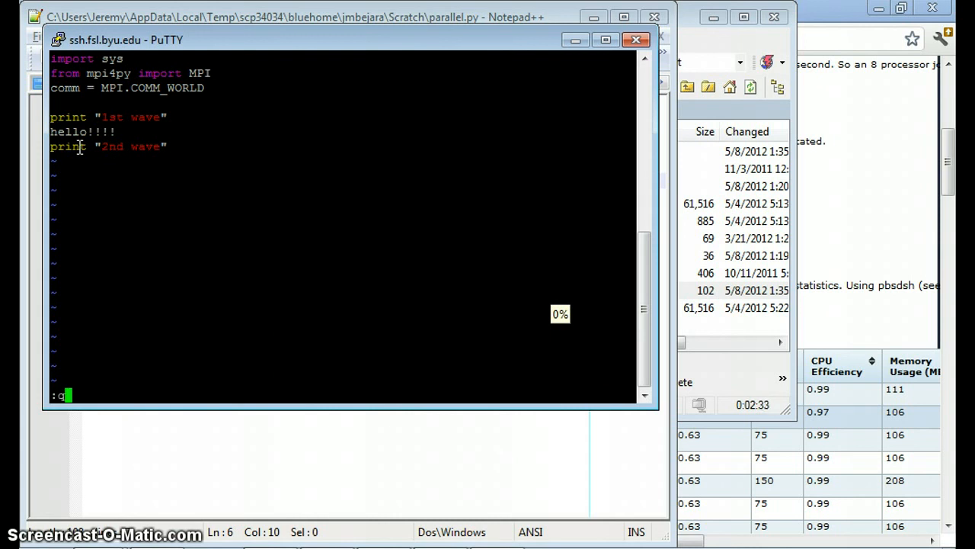
{"action": "key", "text": "Return"}
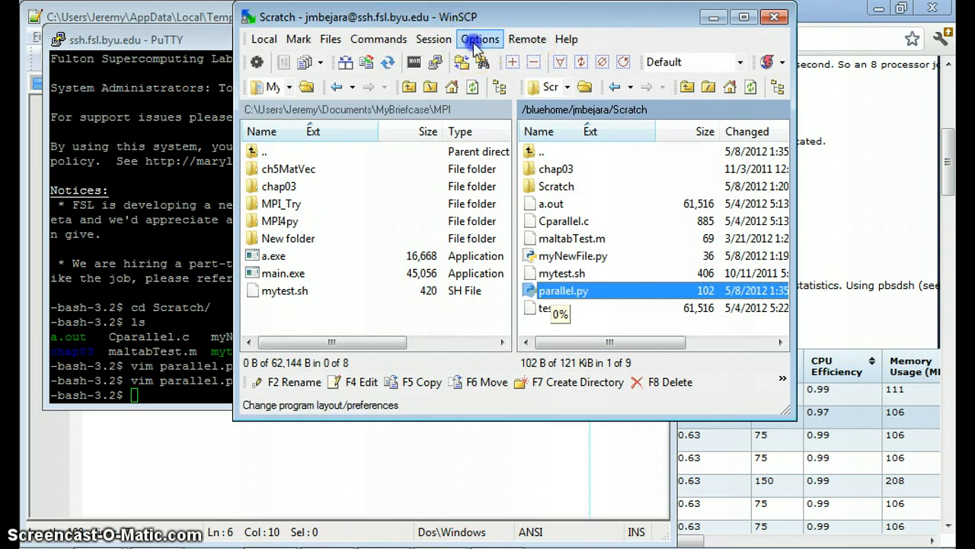
Show the Editors page in WinSCP Preferences, select Notepad++, and begin adding an editor.
{"action": "left_click", "coordinate": [479, 39]}
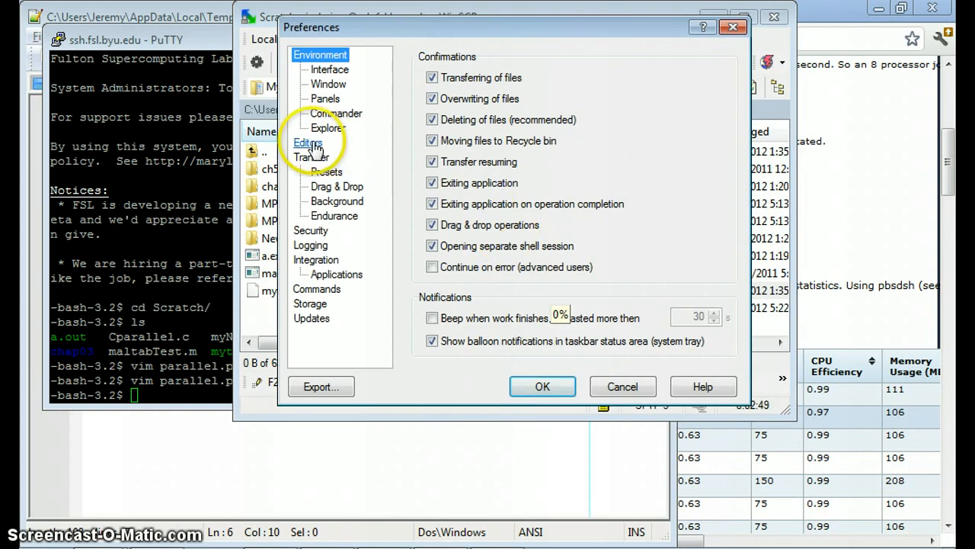
{"action": "left_click", "coordinate": [308, 143]}
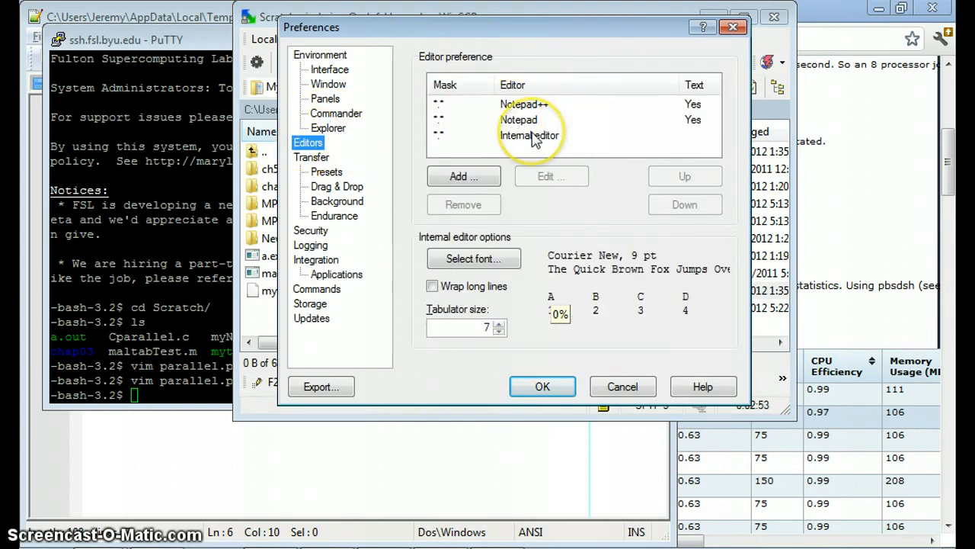
{"action": "left_click", "coordinate": [523, 103]}
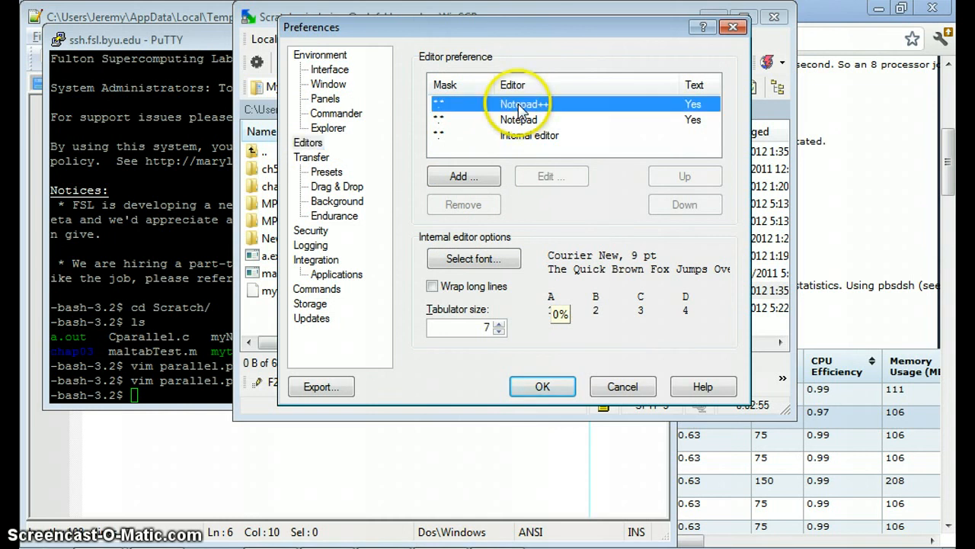
{"action": "left_click", "coordinate": [524, 105]}
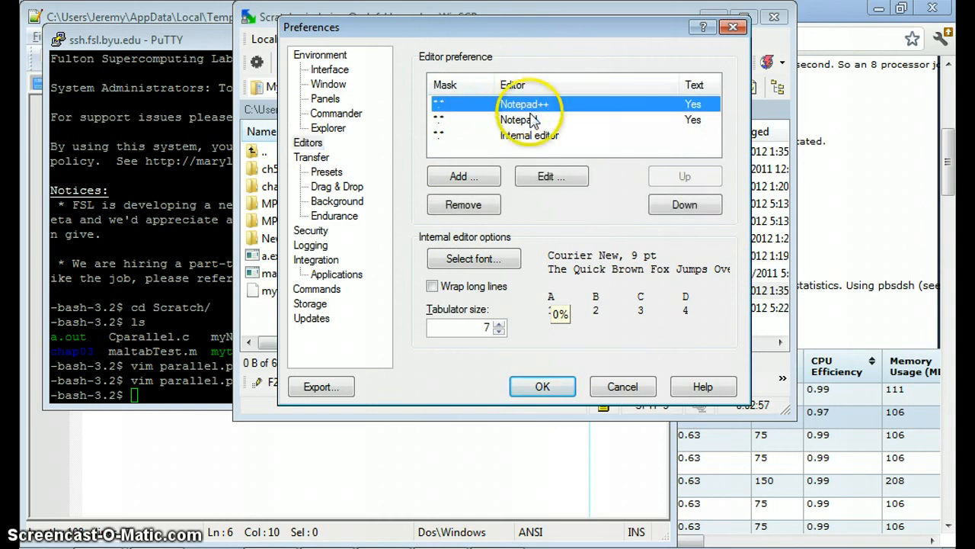
{"action": "left_click", "coordinate": [463, 176]}
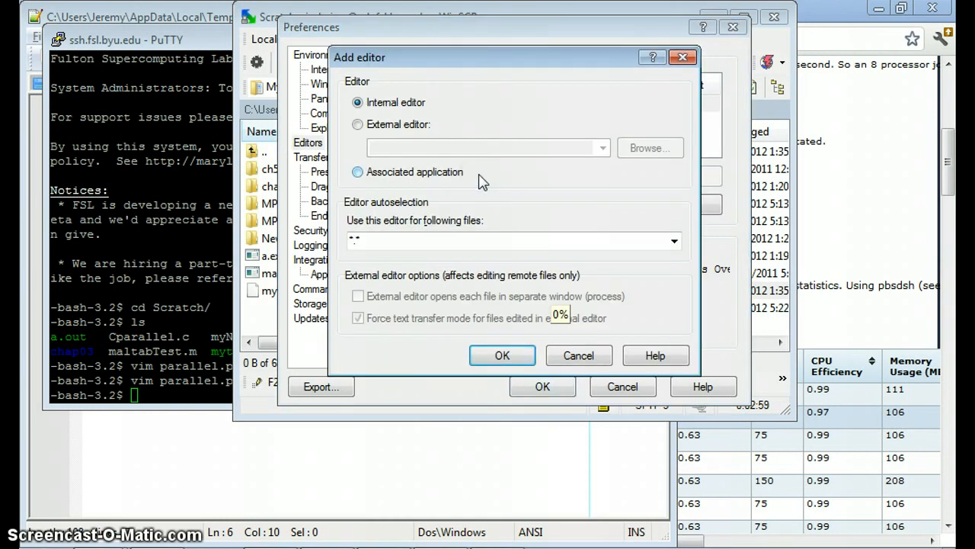
Choose External editor and browse for a program, then cancel the file selection.
{"action": "left_click", "coordinate": [357, 124]}
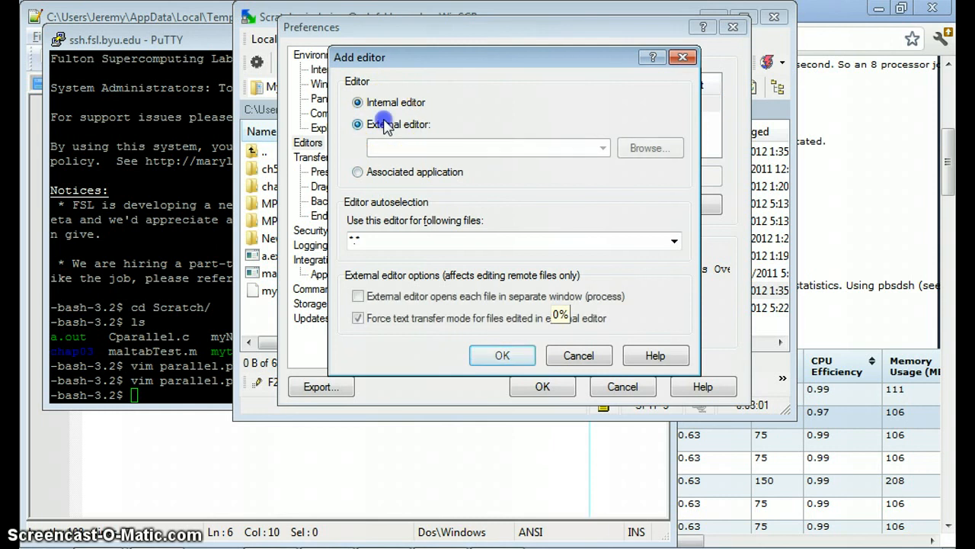
{"action": "left_click", "coordinate": [357, 124]}
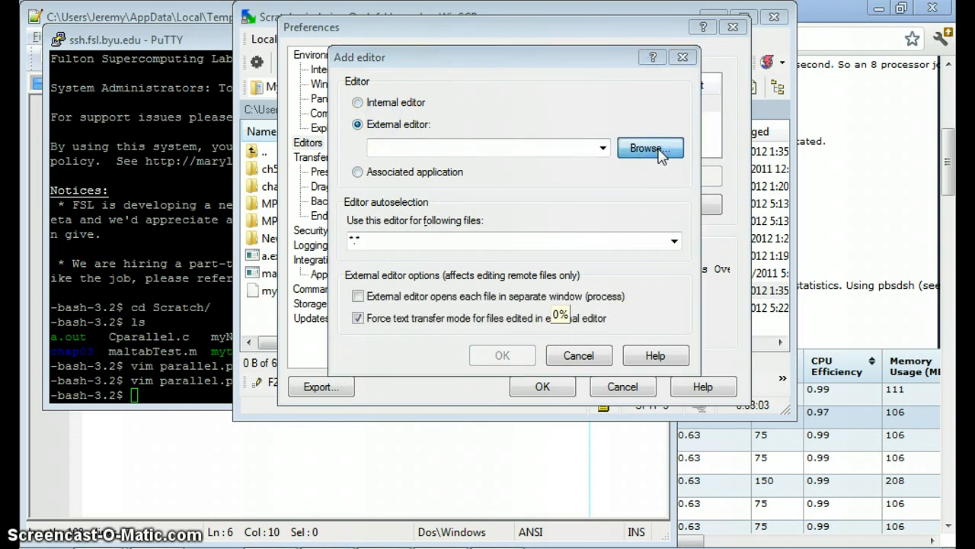
{"action": "left_click", "coordinate": [650, 147]}
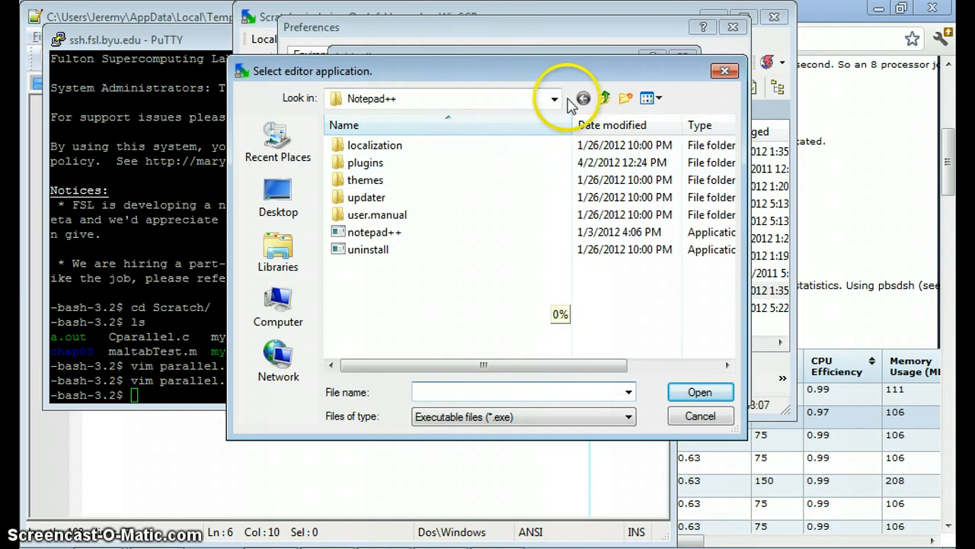
{"action": "left_click", "coordinate": [555, 98]}
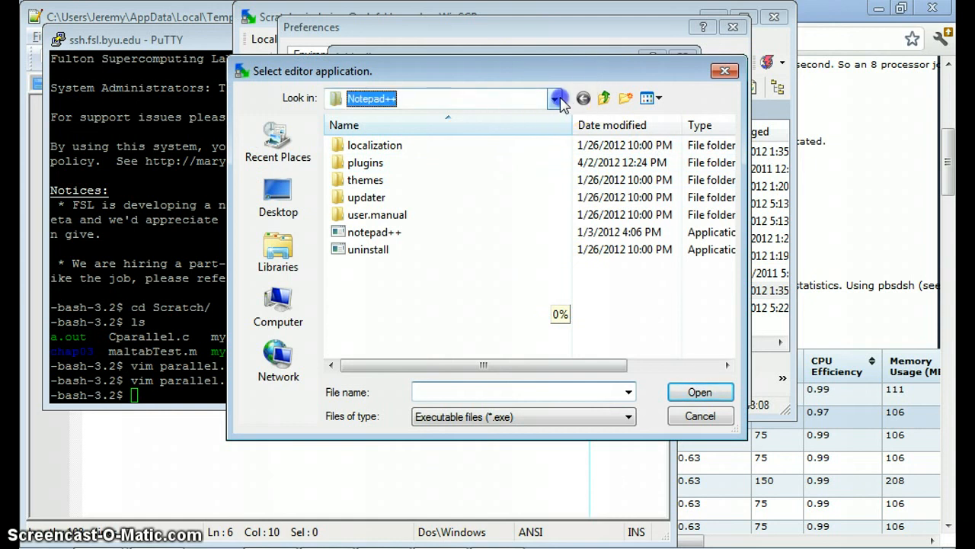
{"action": "left_click", "coordinate": [553, 98]}
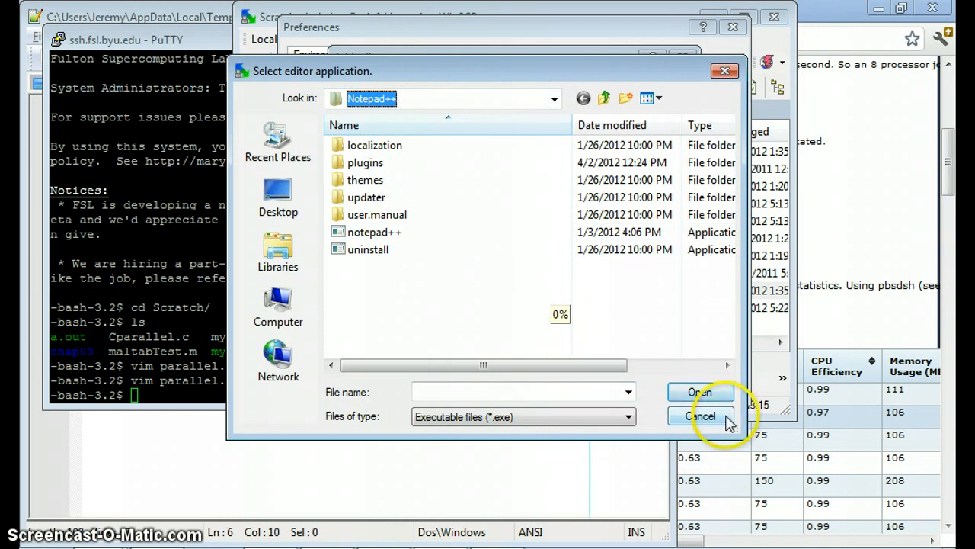
{"action": "left_click", "coordinate": [700, 416]}
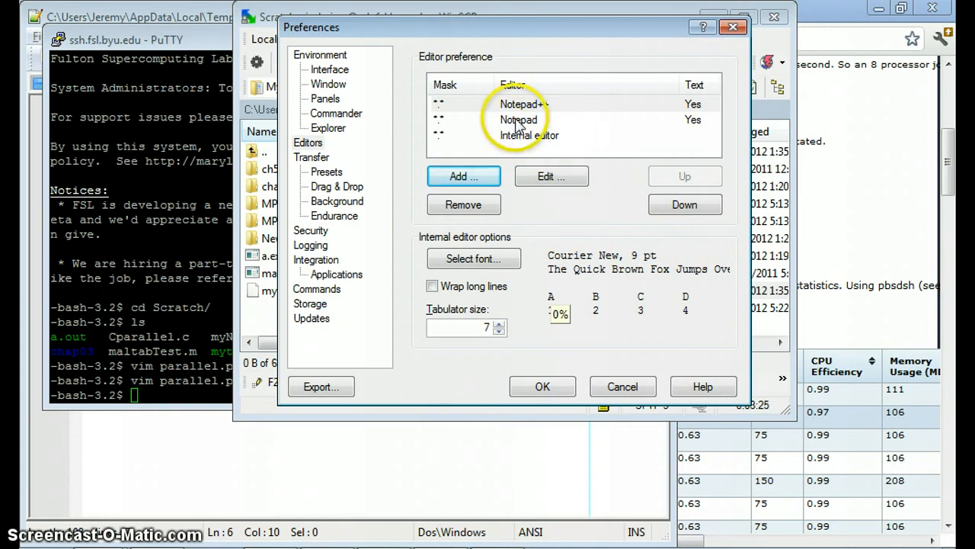
Move the Notepad editor entry up, ranking it above Notepad++.
{"action": "left_click", "coordinate": [519, 120]}
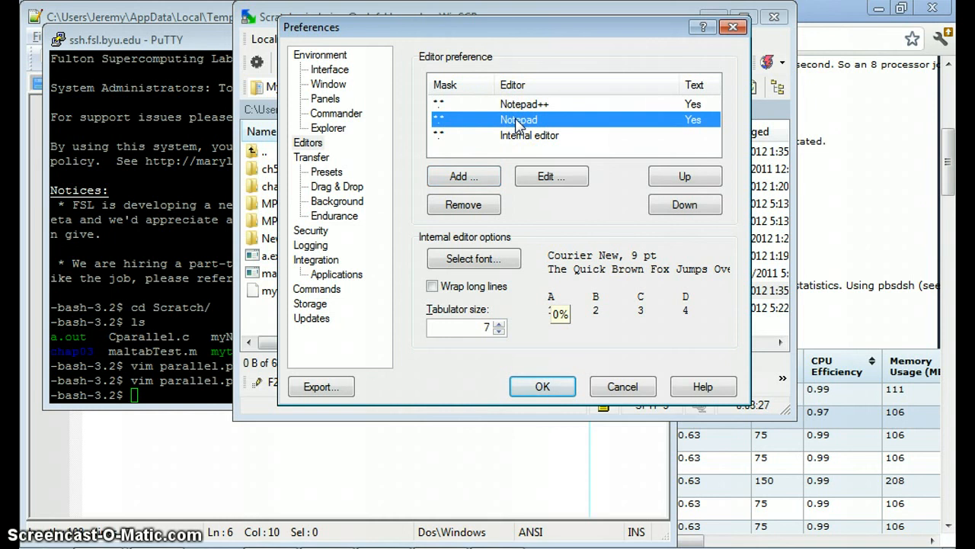
{"action": "mouse_move", "coordinate": [602, 145]}
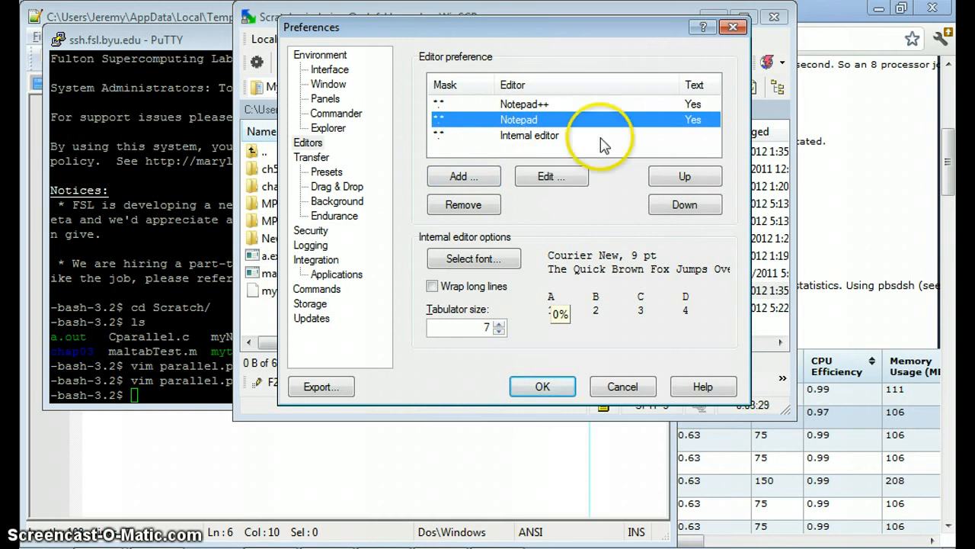
{"action": "left_click", "coordinate": [684, 176]}
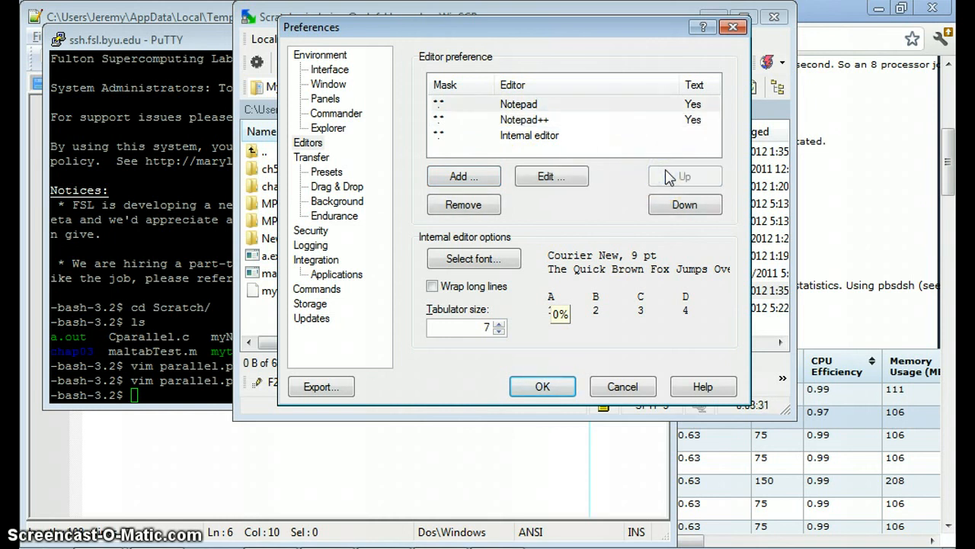
{"action": "left_click", "coordinate": [542, 386]}
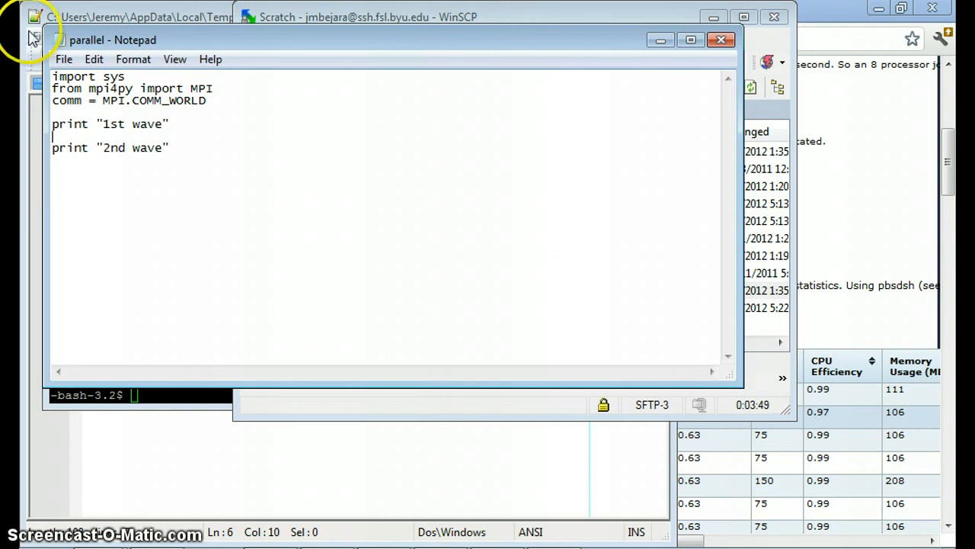
Bring the PuTTY terminal window to the front.
{"action": "left_click", "coordinate": [64, 58]}
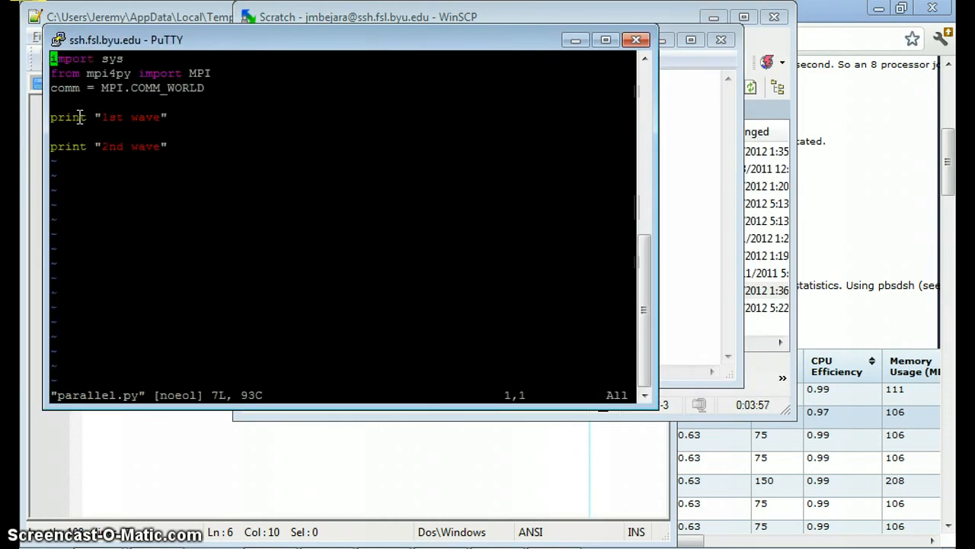
{"action": "mouse_move", "coordinate": [176, 161]}
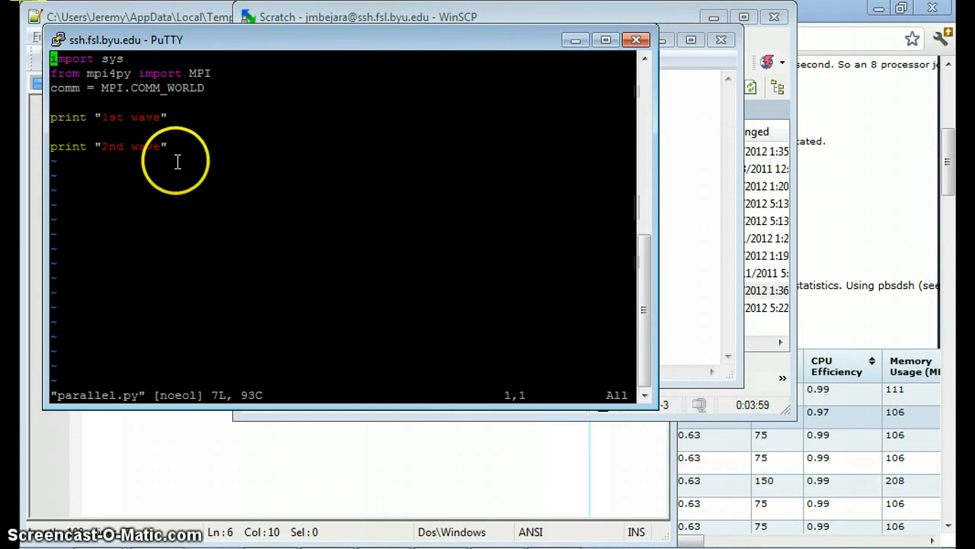
Quit vim with :q after checking parallel.py no longer has hello!!!!
{"action": "type", "text": ":q"}
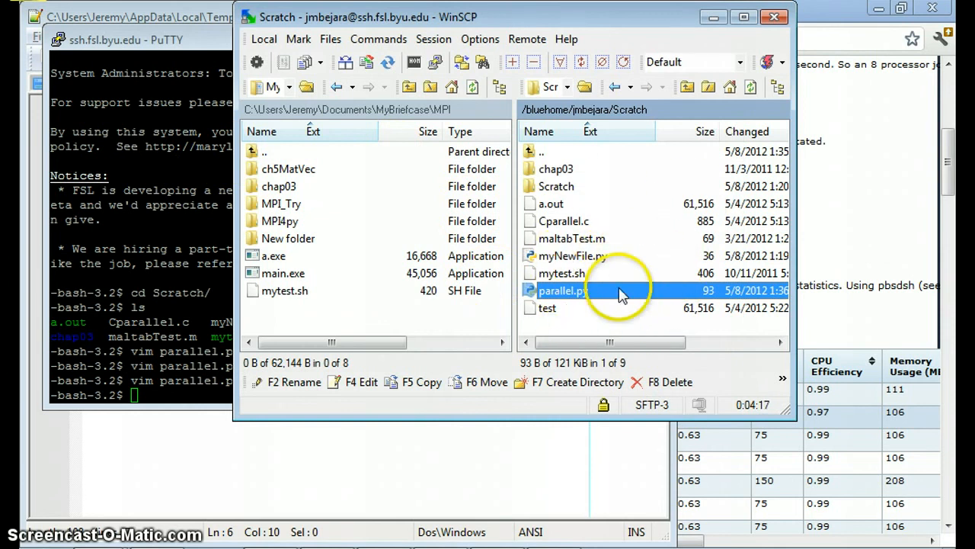
{"action": "mouse_move", "coordinate": [636, 288]}
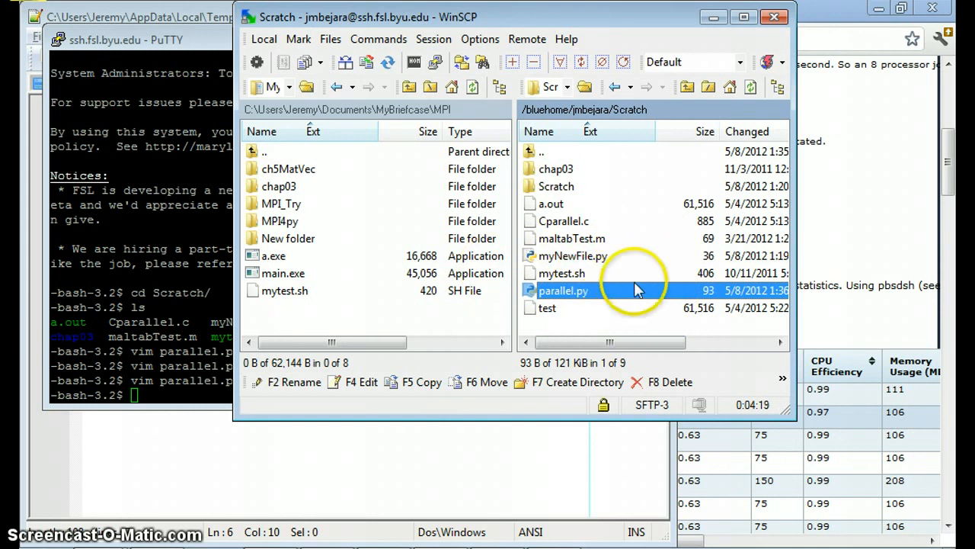
{"action": "mouse_move", "coordinate": [565, 312]}
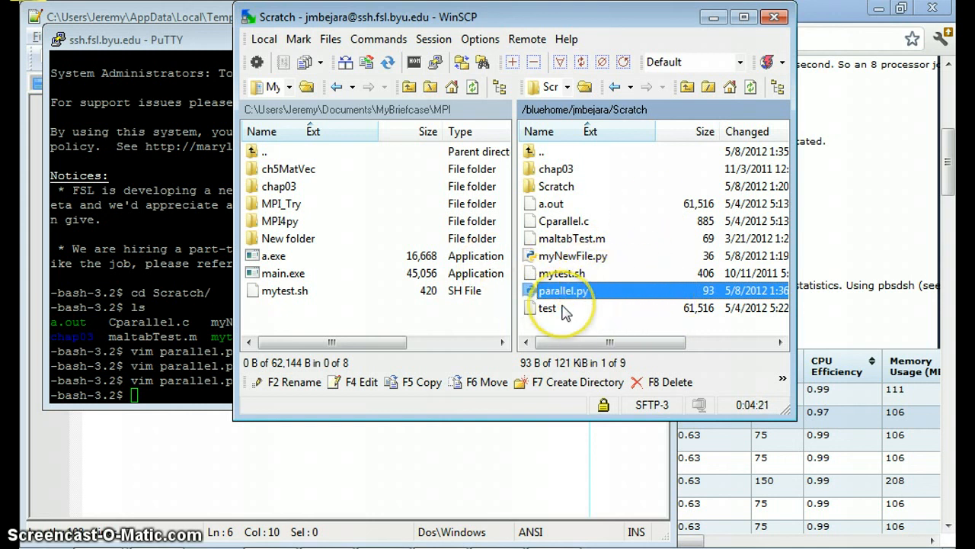
{"action": "mouse_move", "coordinate": [606, 329]}
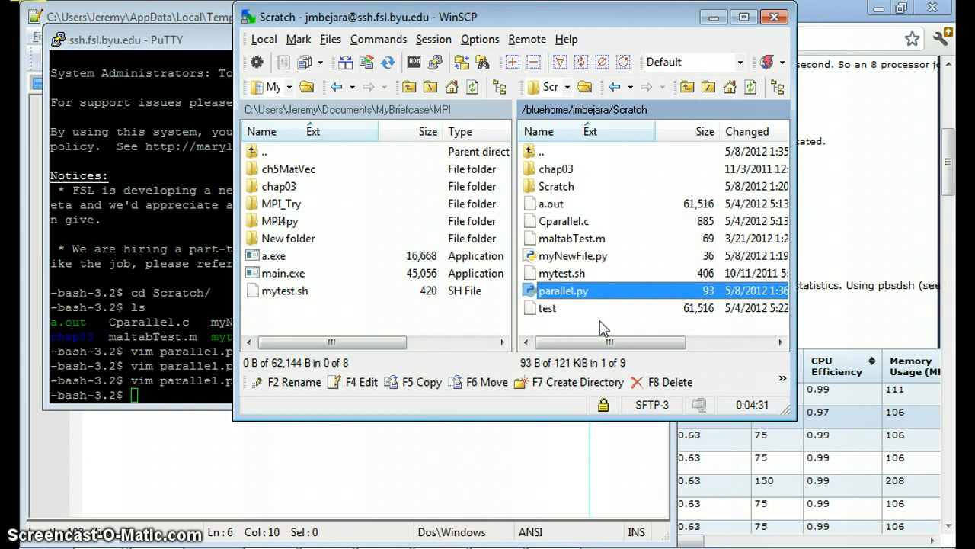
{"action": "left_click", "coordinate": [114, 40]}
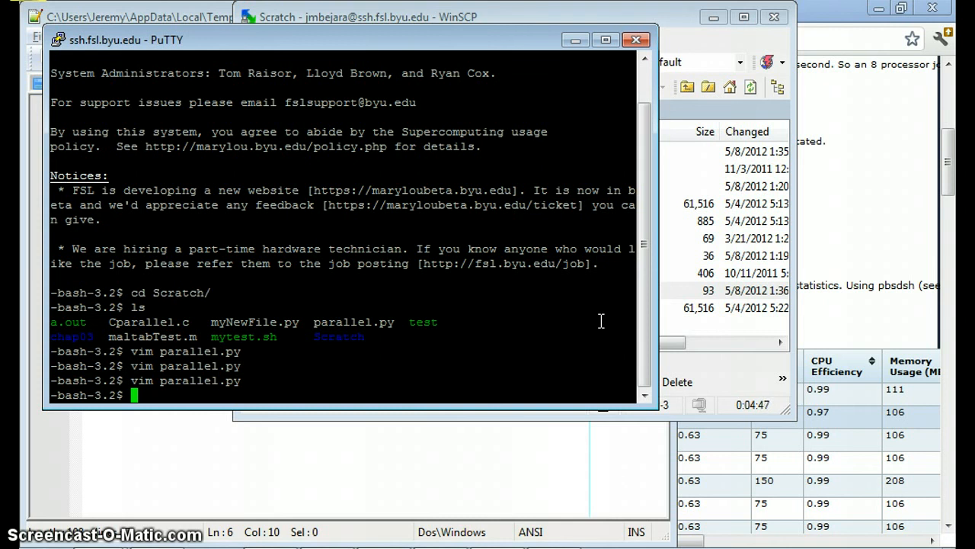
Create thisIsMyNewFile.py in vim with text 'lkasdlkajfsd', save and quit, then run ls.
{"action": "type", "text": "vim"}
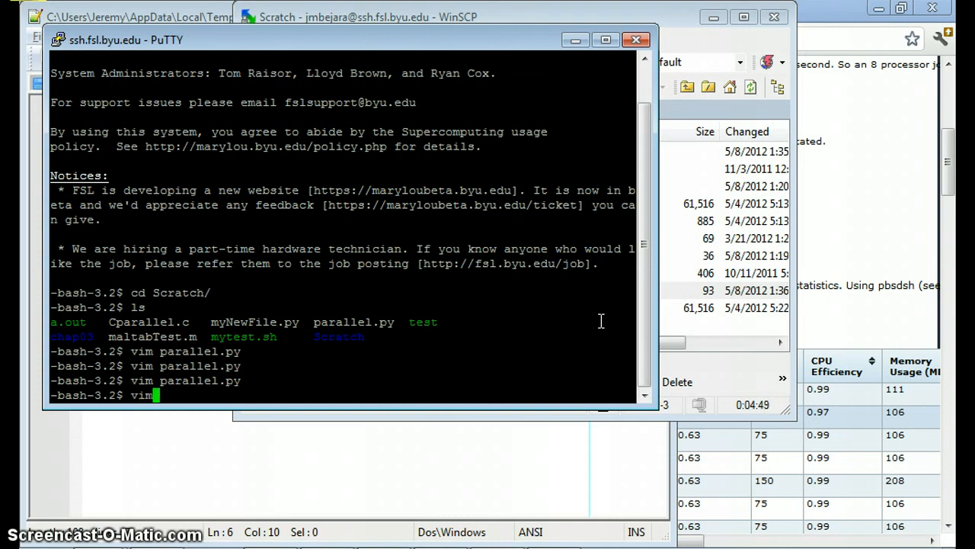
{"action": "type", "text": "thisI"}
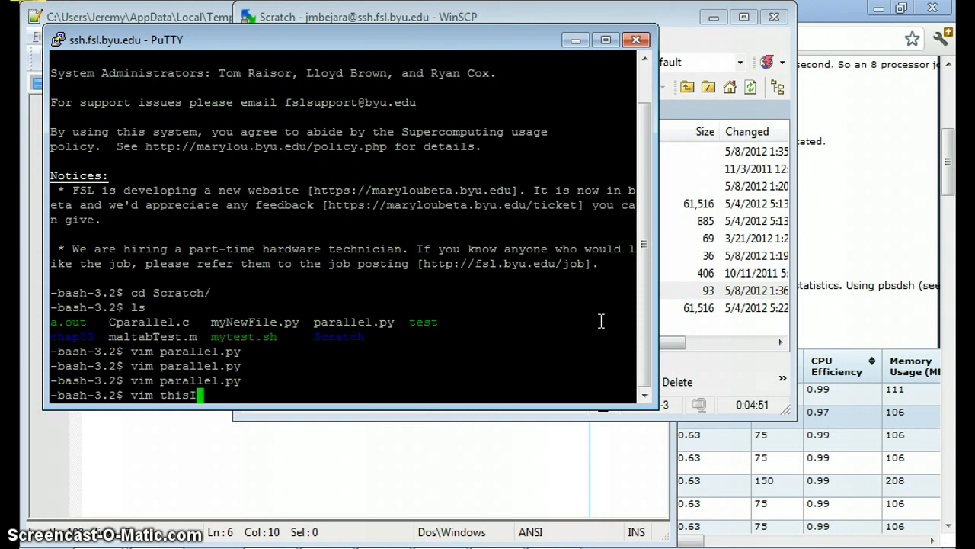
{"action": "type", "text": "sMyNew"}
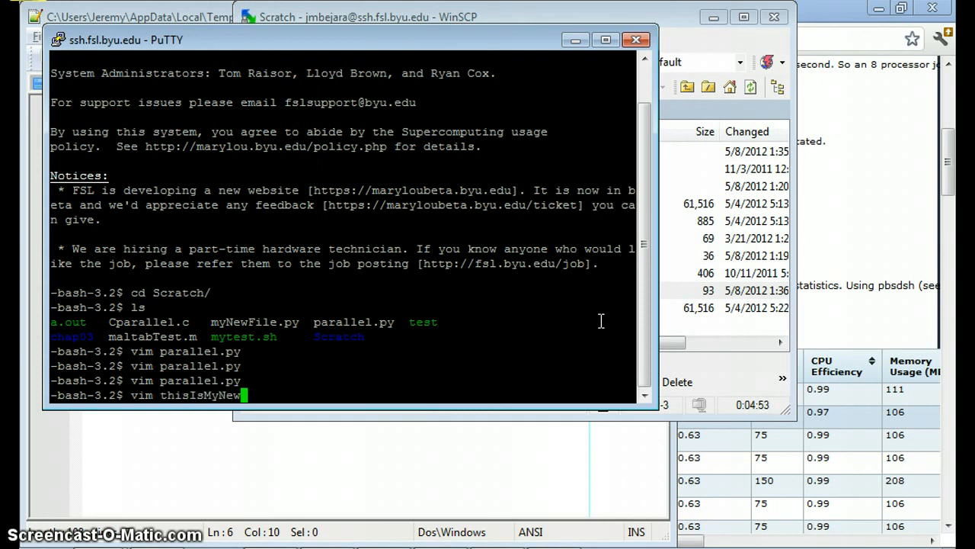
{"action": "type", "text": "File.py"}
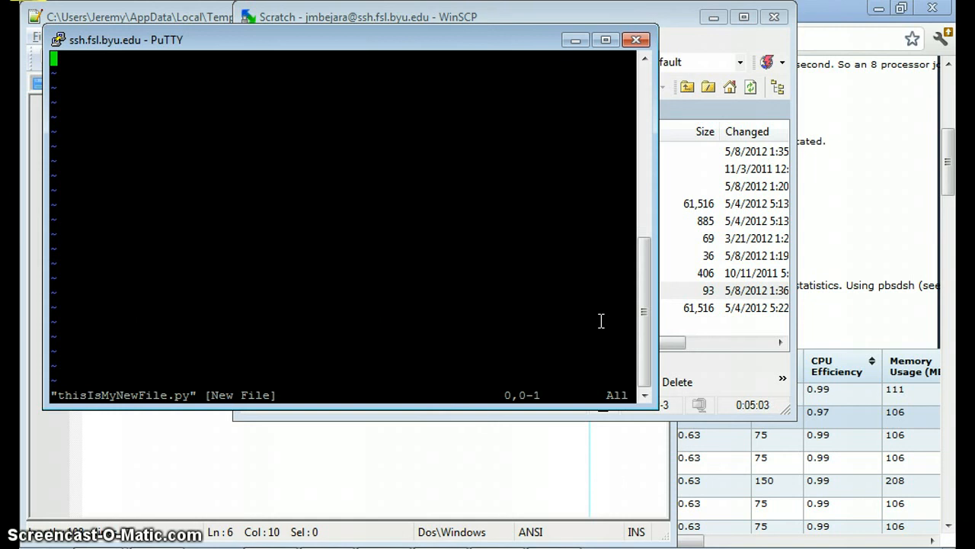
{"action": "key", "text": "i"}
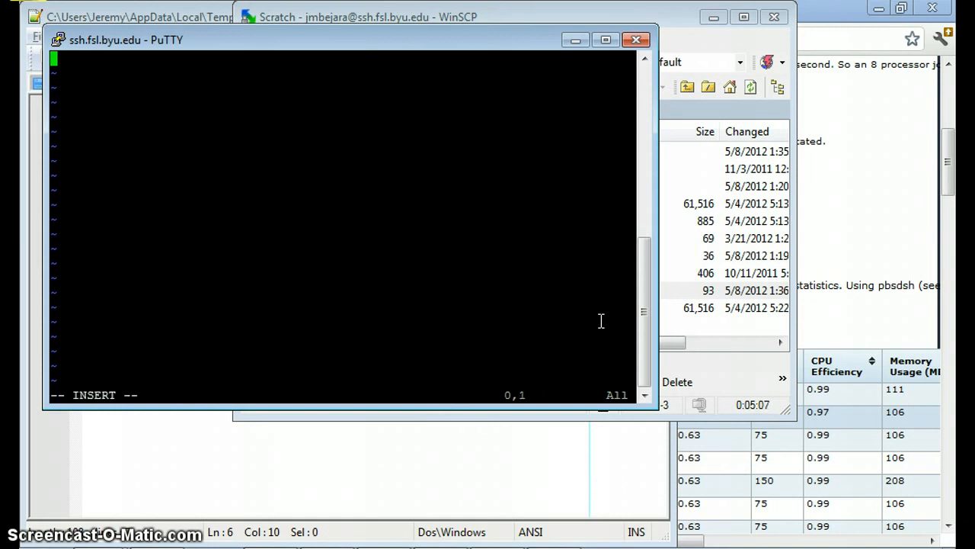
{"action": "type", "text": "lkasdlkajfsd"}
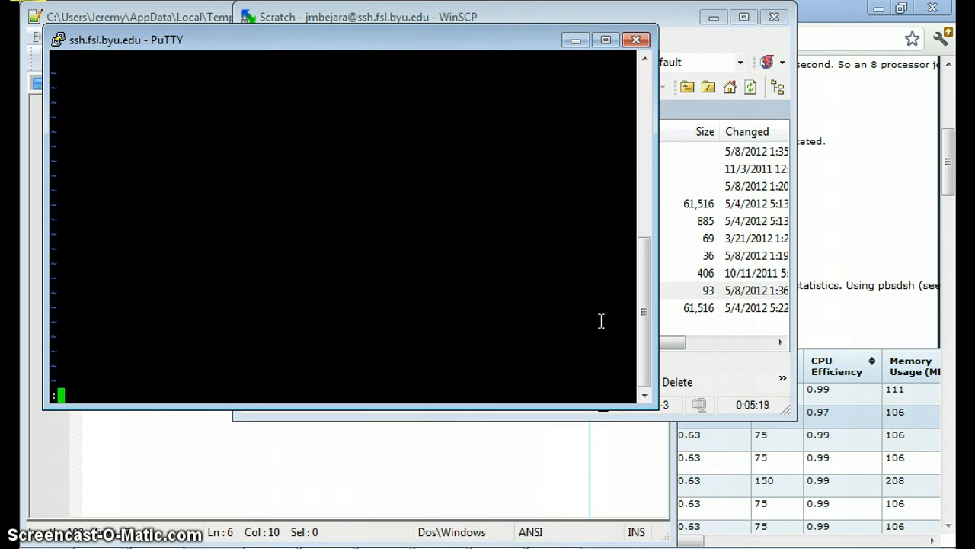
{"action": "type", "text": "w"}
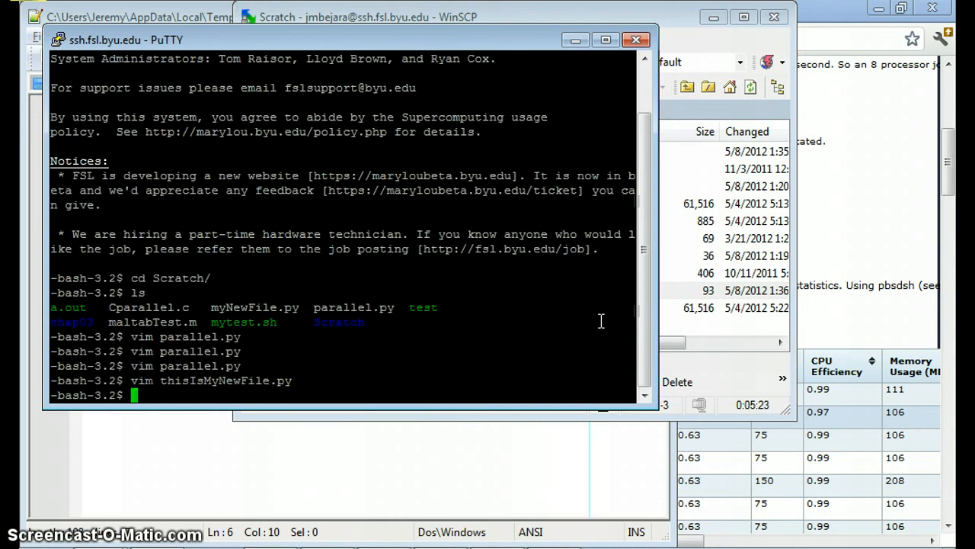
{"action": "type", "text": "ls"}
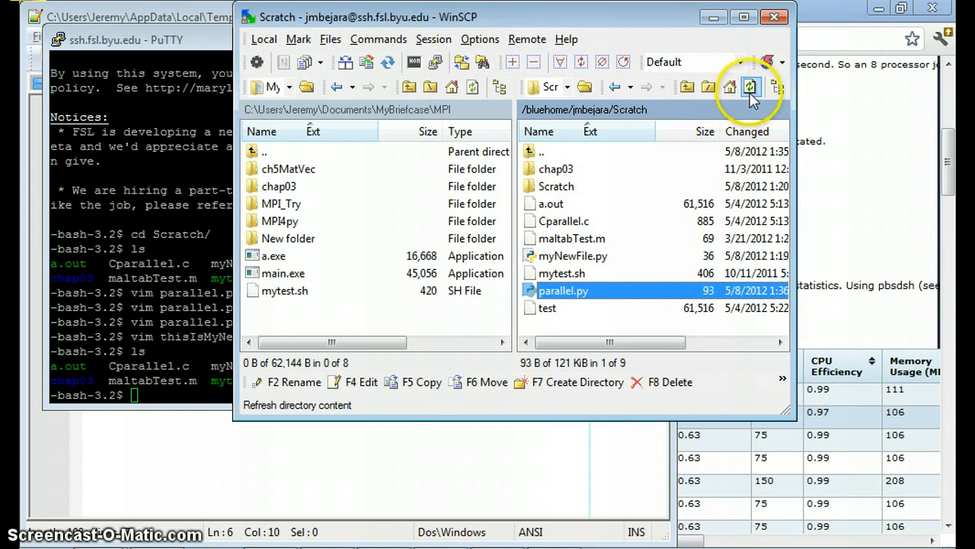
Refresh the Scratch listing, open thisIsMyNewFile.py, and close the empty Notepad window.
{"action": "left_click", "coordinate": [749, 87]}
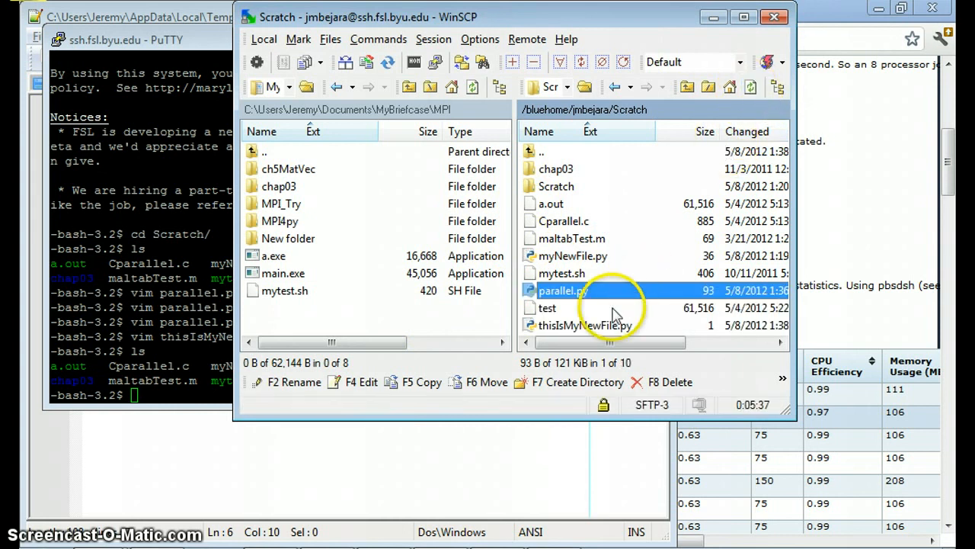
{"action": "left_click", "coordinate": [585, 326]}
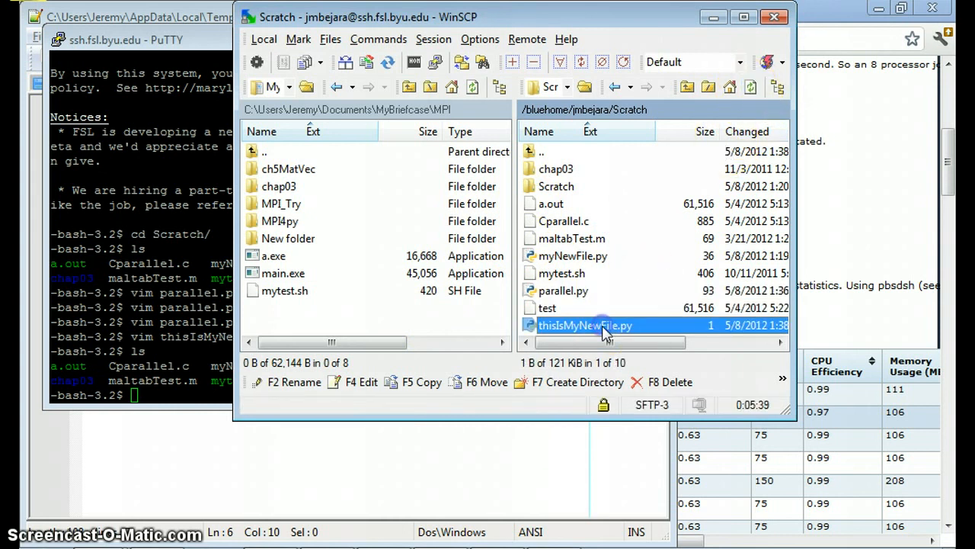
{"action": "double_click", "coordinate": [585, 325]}
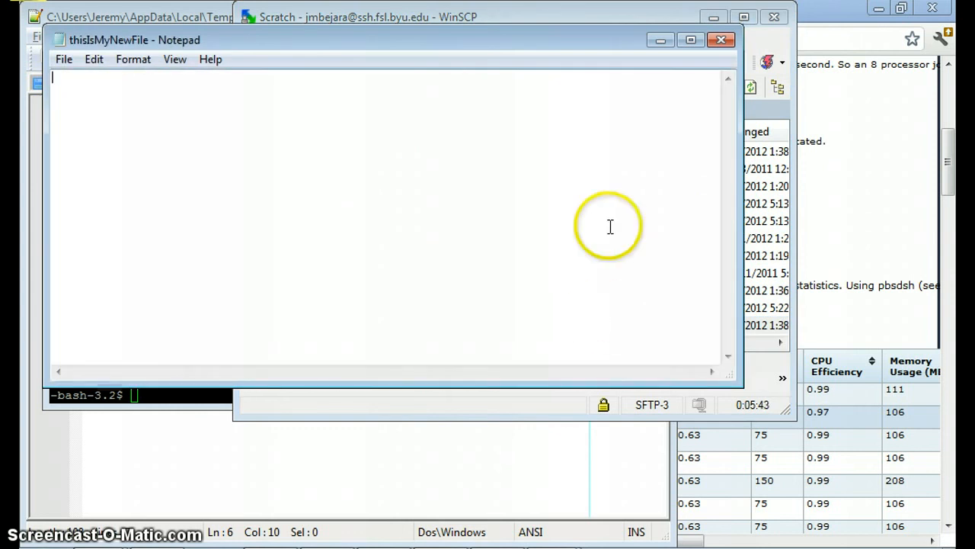
{"action": "left_click", "coordinate": [366, 17]}
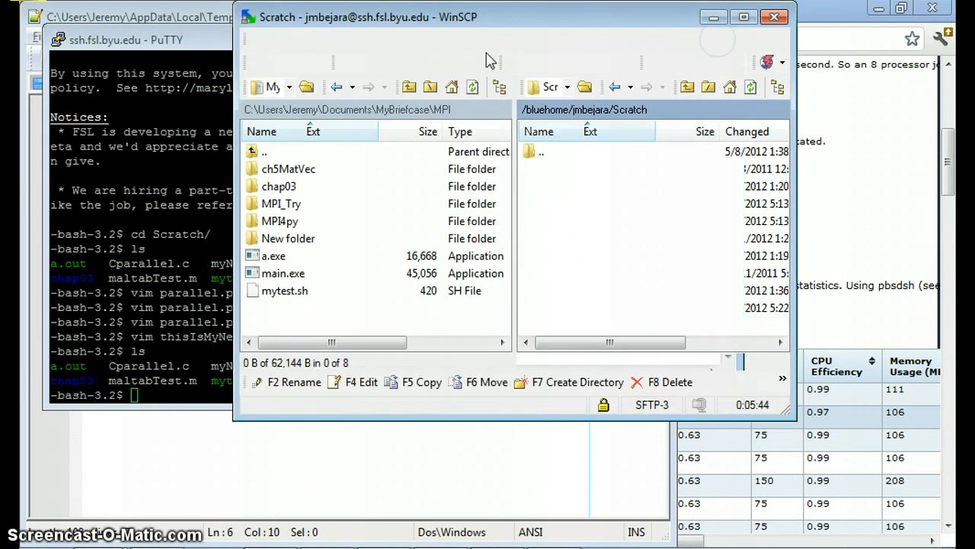
Select Notepad++ on the Editors page of WinSCP Preferences.
{"action": "left_click", "coordinate": [480, 39]}
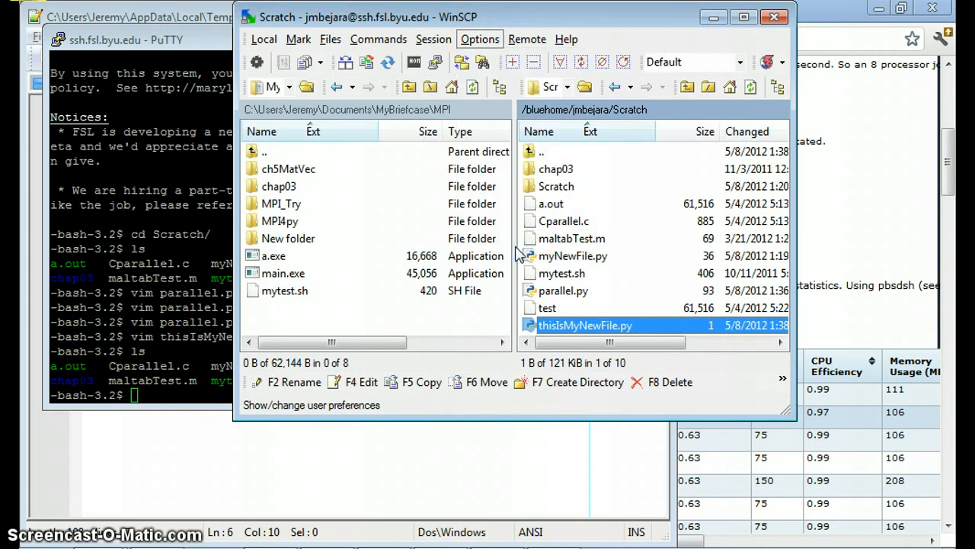
{"action": "left_click", "coordinate": [479, 38]}
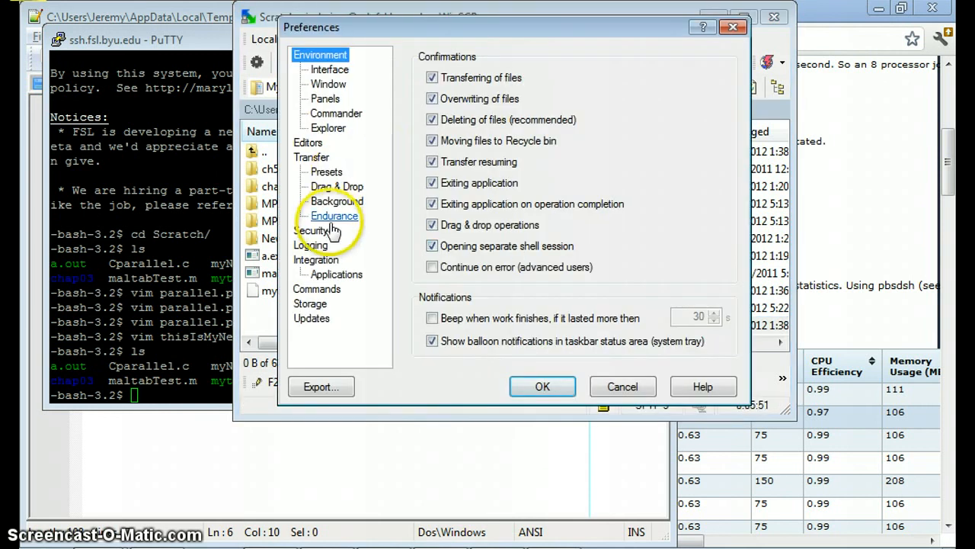
{"action": "left_click", "coordinate": [307, 142]}
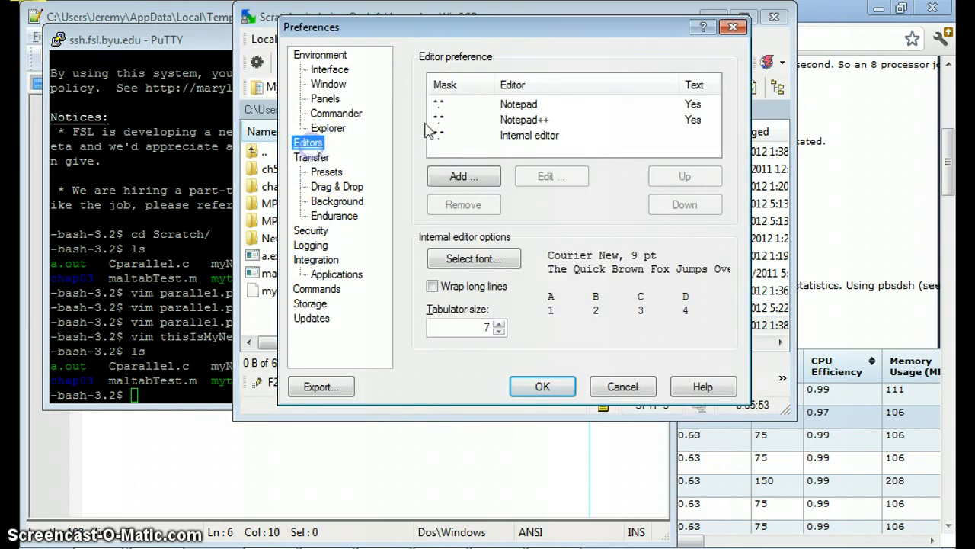
{"action": "left_click", "coordinate": [684, 176]}
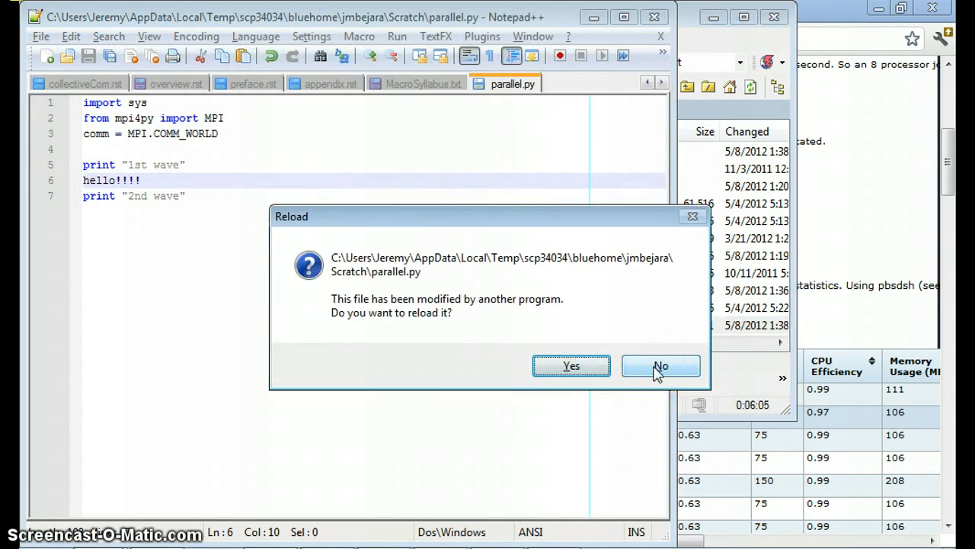
Decline reloading parallel.py, then type placeholder text into thisIsMyNewFile.py and save it.
{"action": "left_click", "coordinate": [661, 365]}
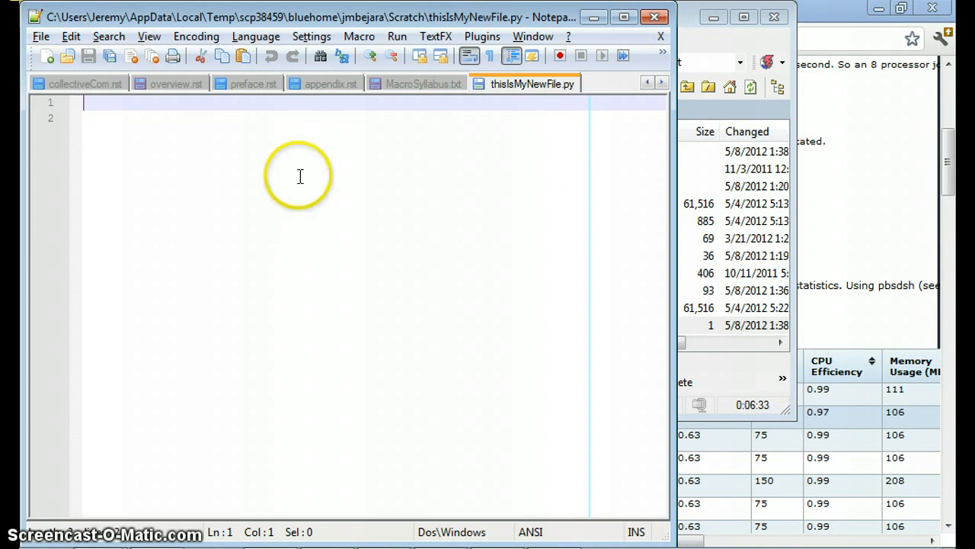
{"action": "type", "text": "lkaldsk"}
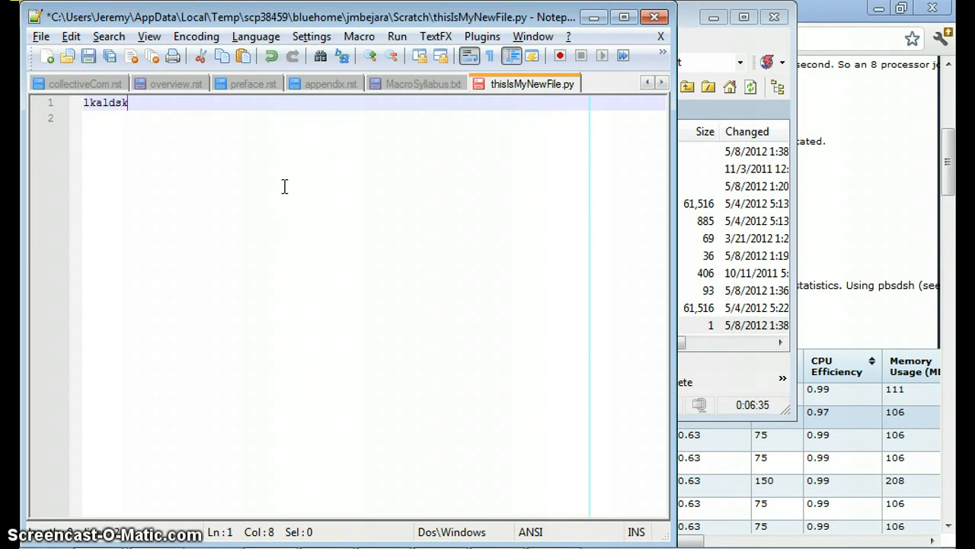
{"action": "type", "text": "fjlaksjdafsdlkf"}
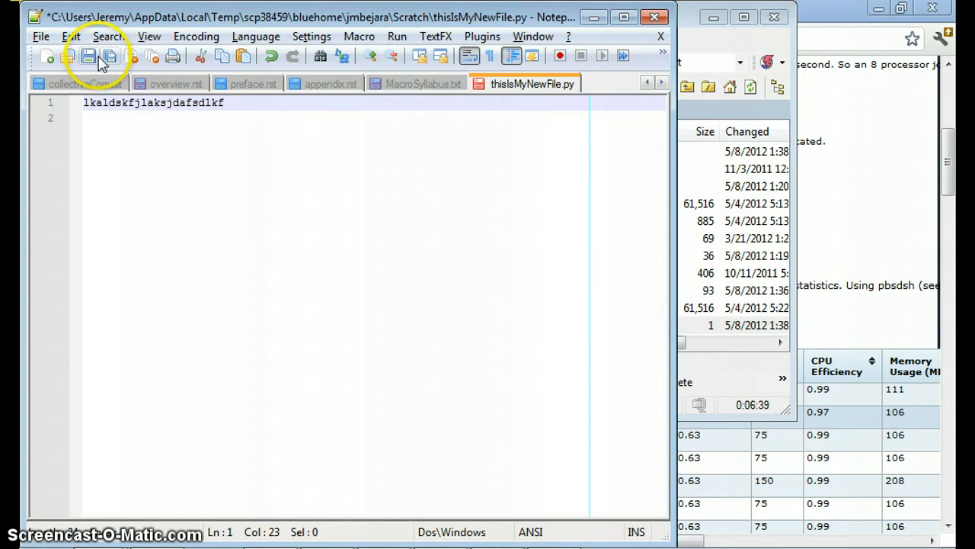
{"action": "left_click", "coordinate": [88, 56]}
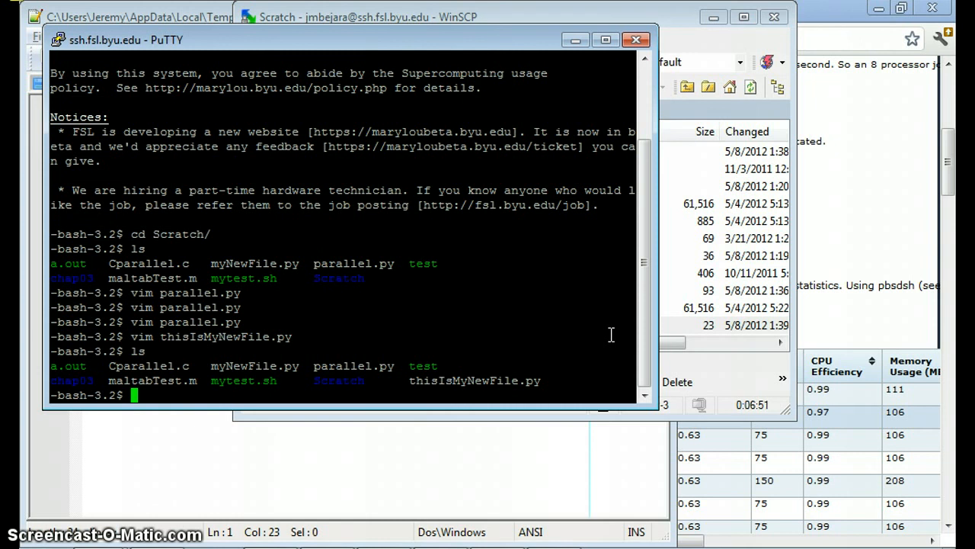
Reopen thisIsMyNewFile.py with vim in PuTTY and from the WinSCP listing.
{"action": "type", "text": "vim thisIsMyNe"}
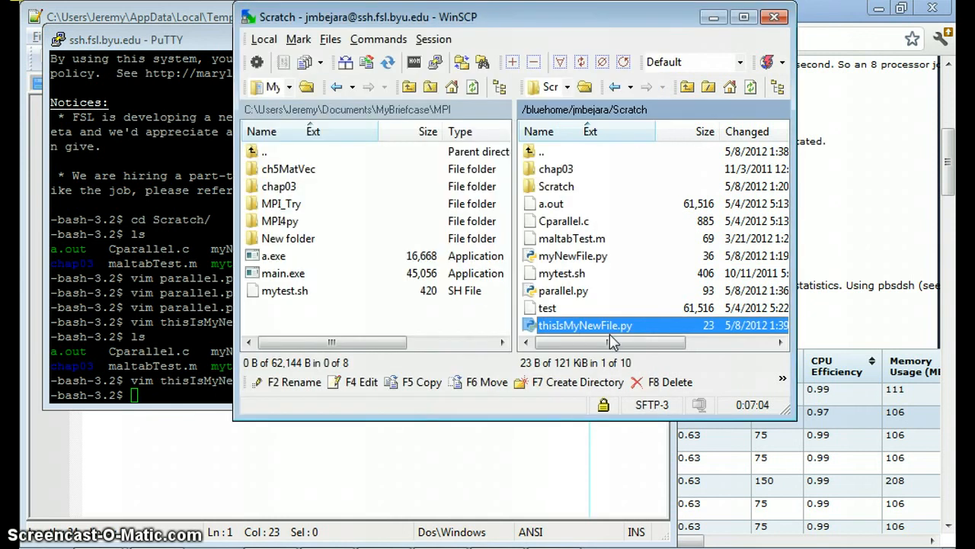
{"action": "double_click", "coordinate": [586, 325]}
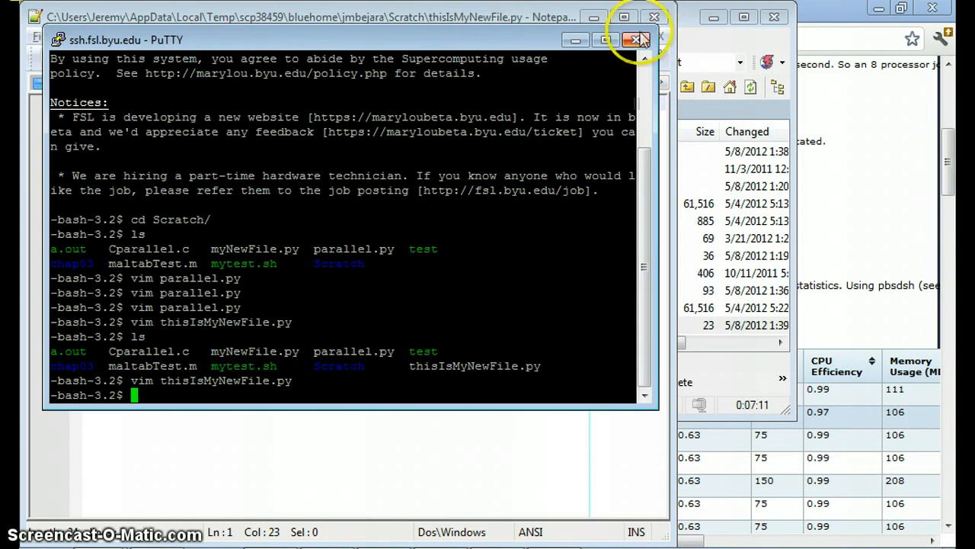
Close the PuTTY window and confirm ending the session.
{"action": "left_click", "coordinate": [635, 40]}
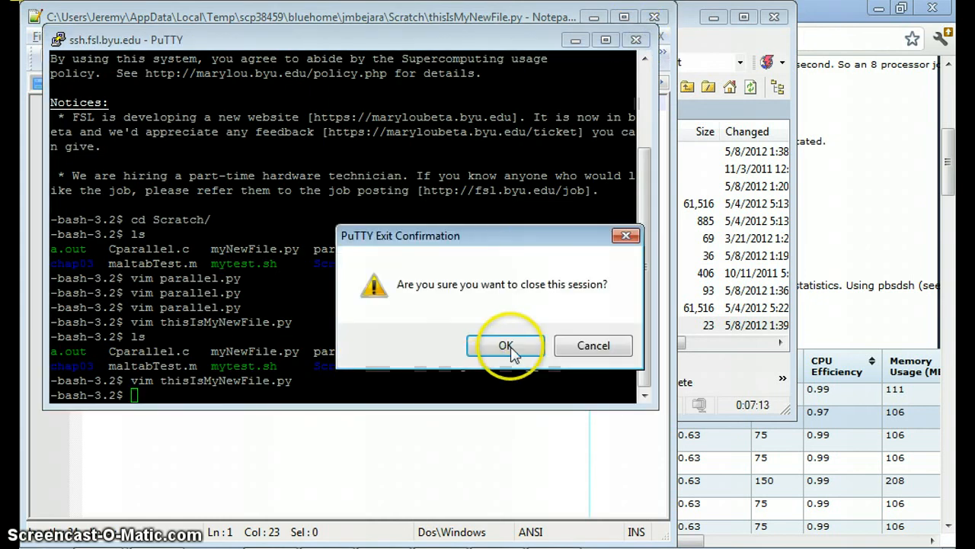
{"action": "left_click", "coordinate": [505, 345]}
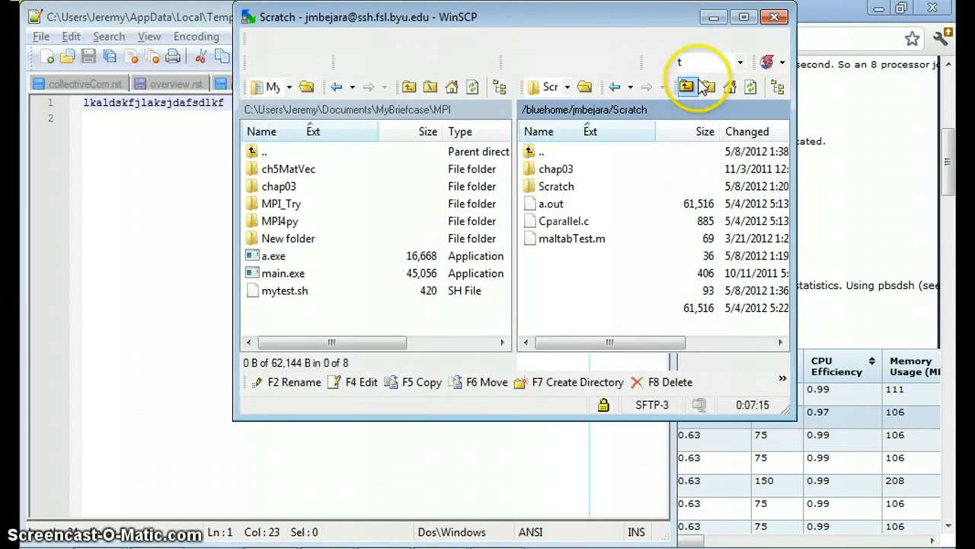
{"action": "left_click", "coordinate": [774, 16]}
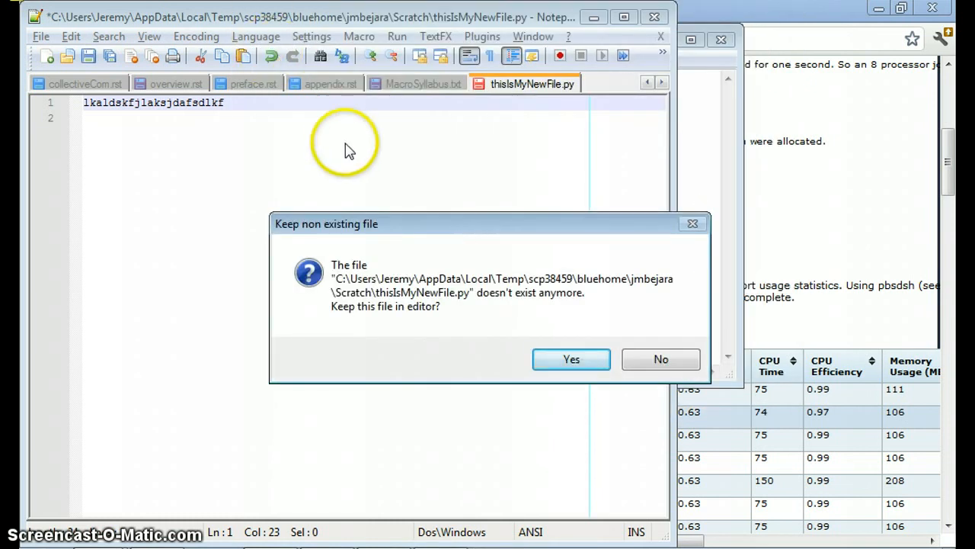
{"action": "mouse_move", "coordinate": [420, 242]}
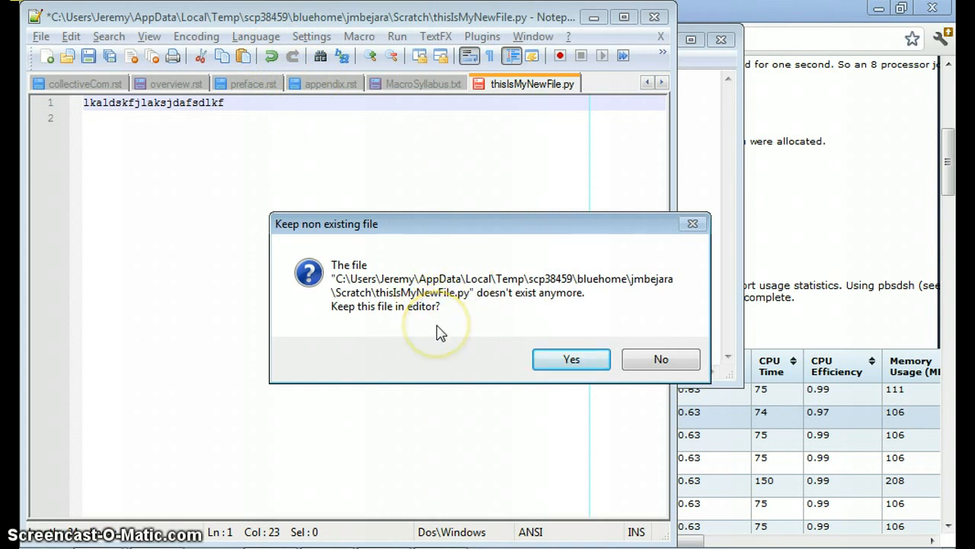
{"action": "mouse_move", "coordinate": [441, 333]}
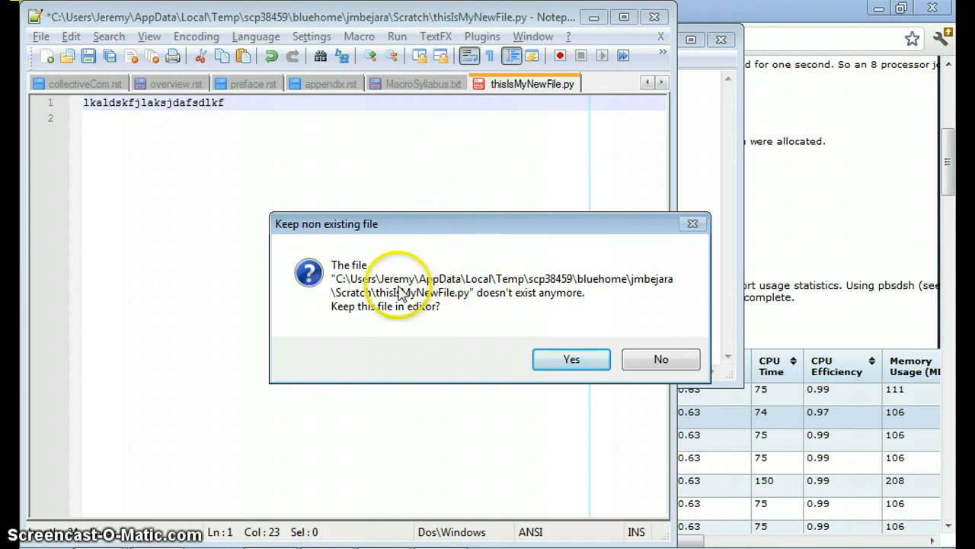
{"action": "mouse_move", "coordinate": [647, 359]}
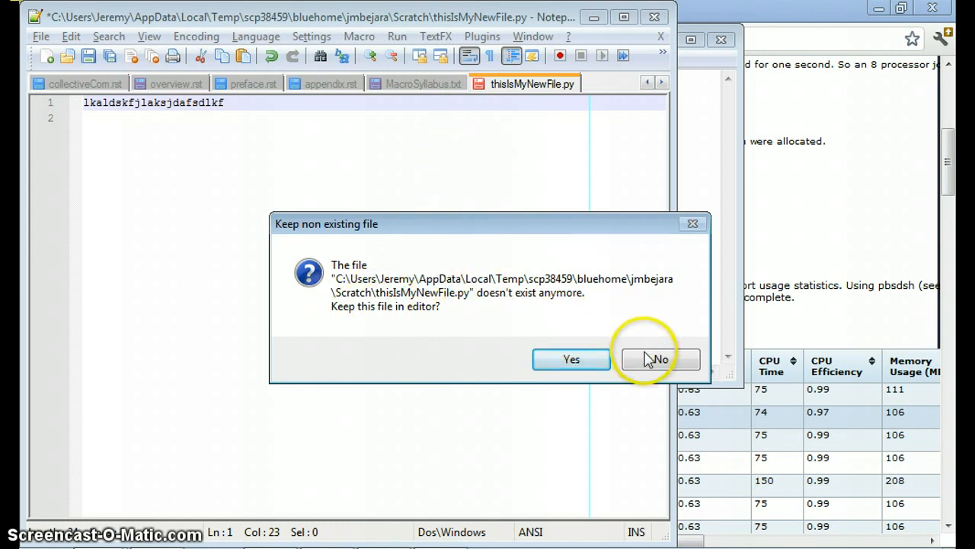
Answer No to keeping the non-existent thisIsMyNewFile.py in Notepad++.
{"action": "left_click", "coordinate": [659, 359]}
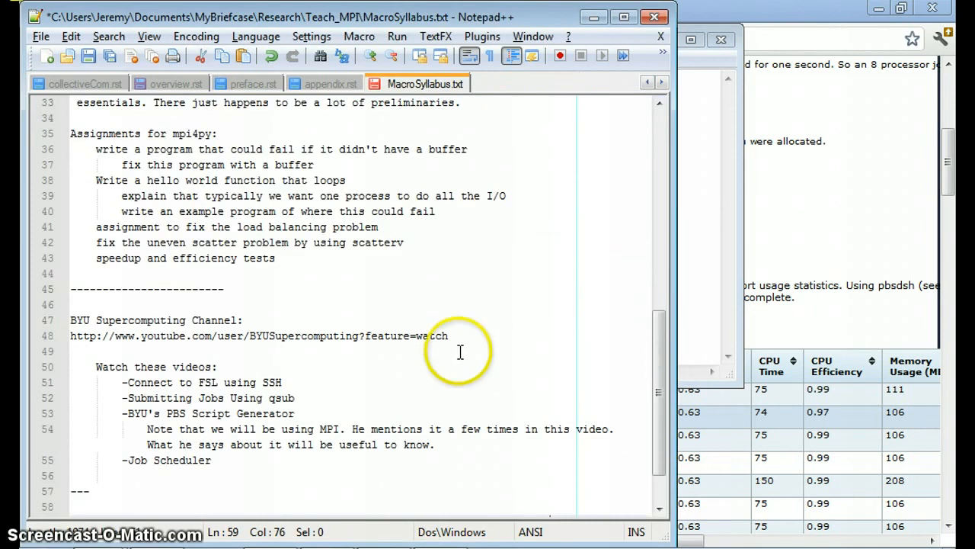